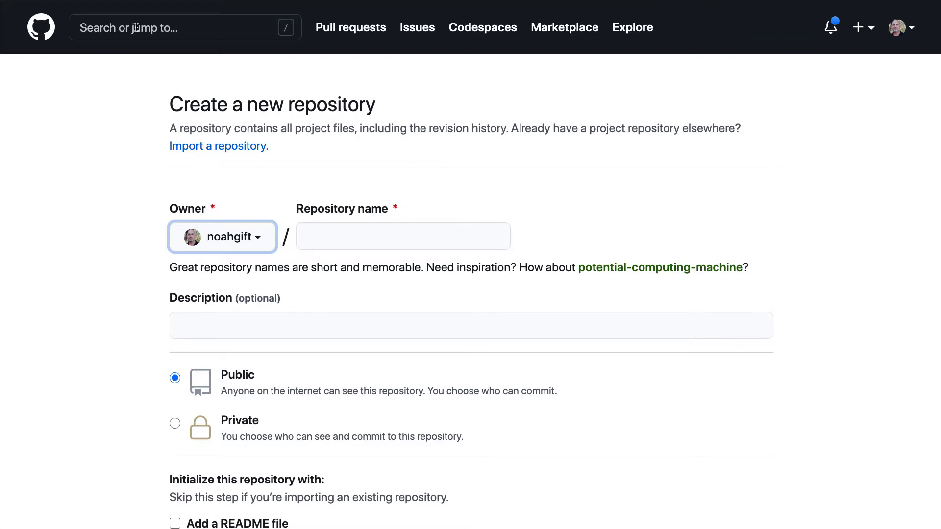
mouse_move(386, 279)
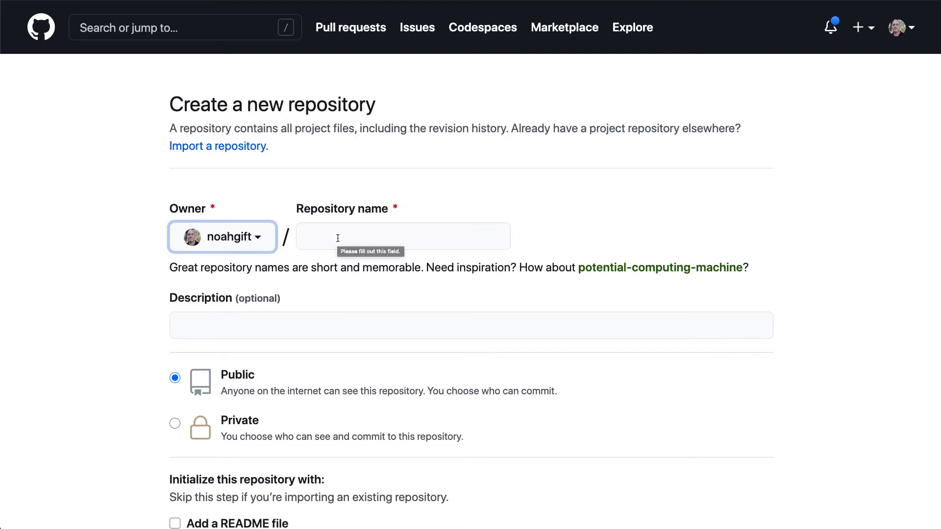
Name the repository technical-discussion with description 'This is a demo repo for sharing ideas around communication'
type("technical-discussion")
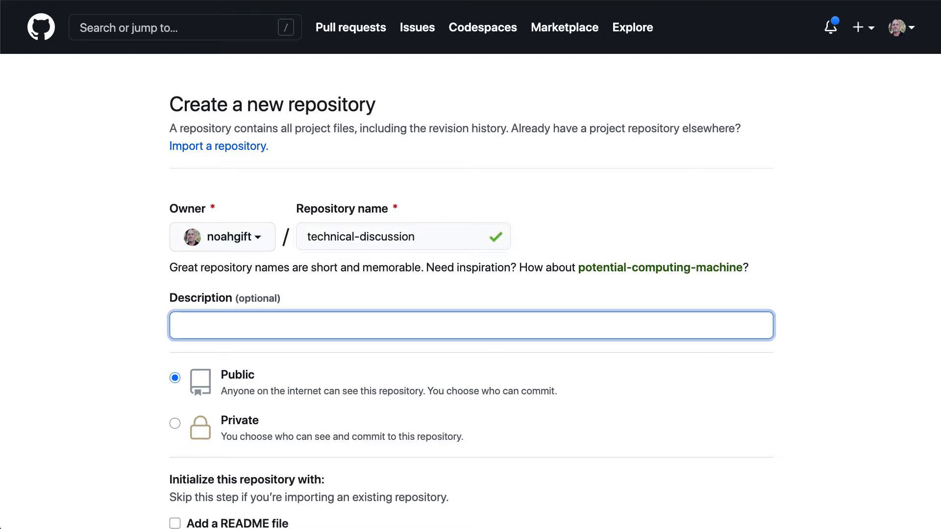
type("This is a d")
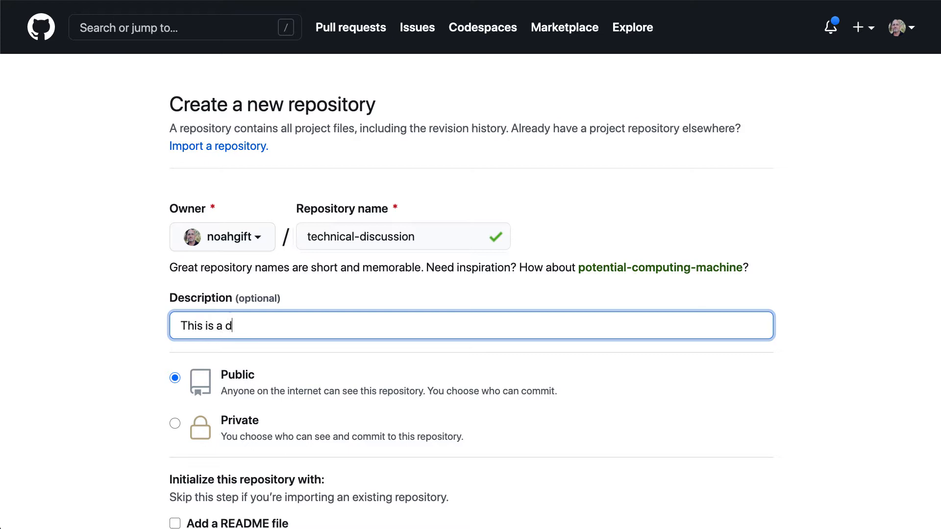
type("emo repo for sharing i")
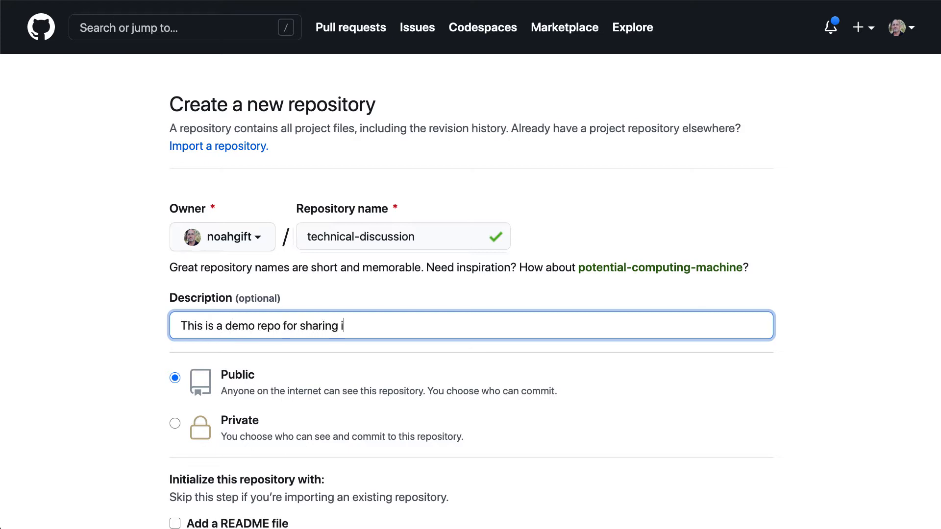
type("deas a")
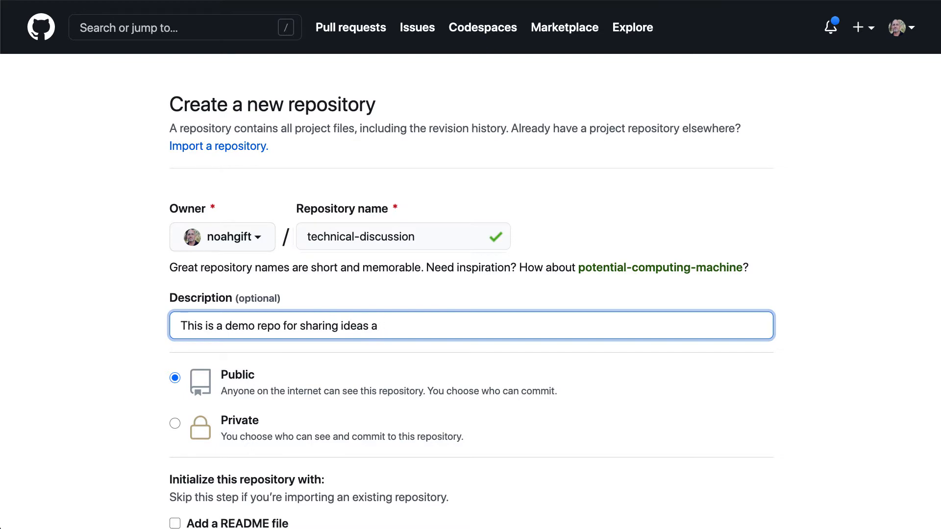
type("round commun")
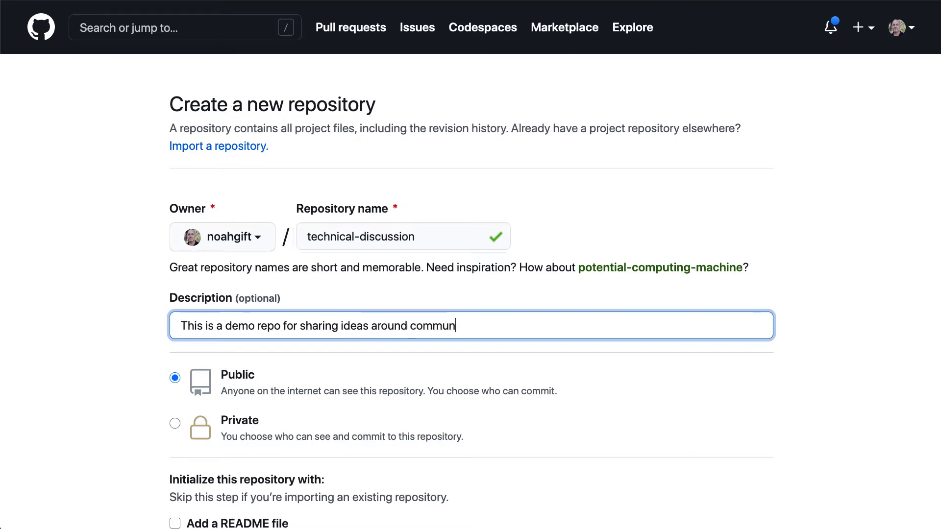
type("ication")
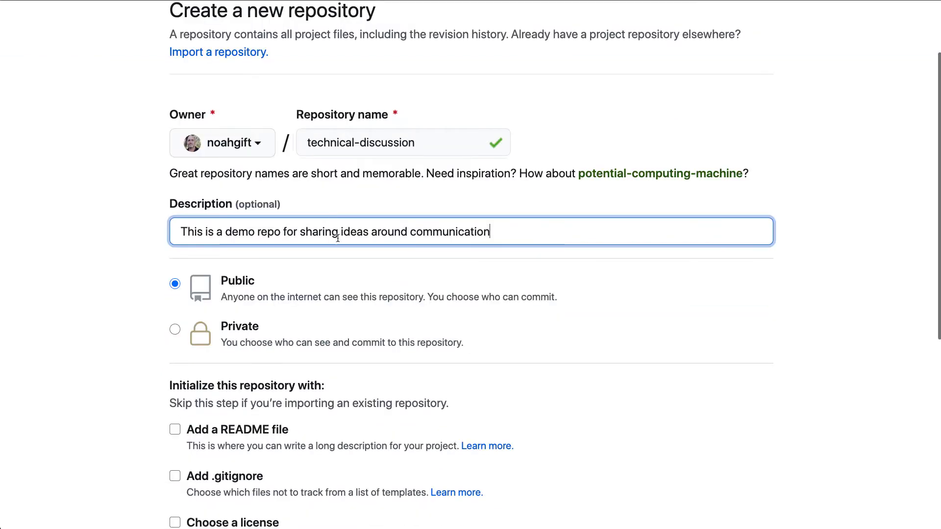
Include a README and a Python .gitignore, then create the technical-discussion repository
scroll("down", 3)
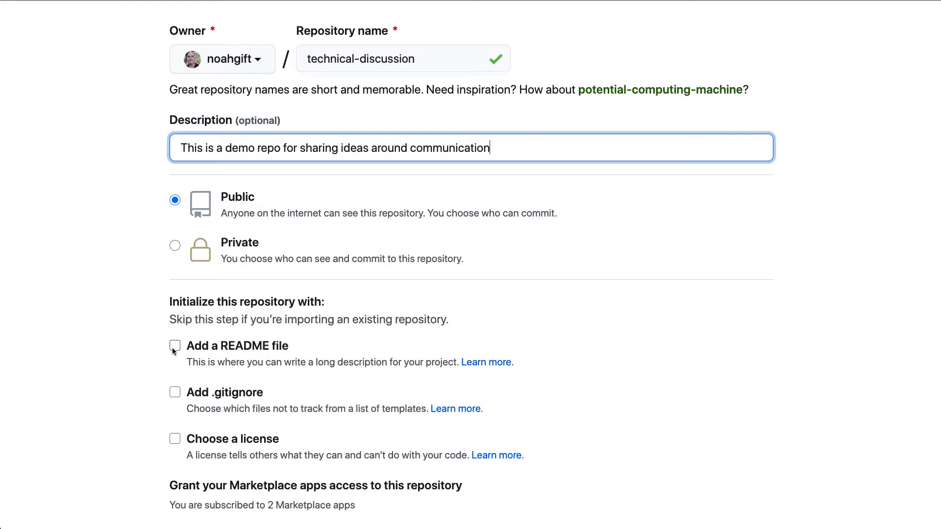
left_click(174, 345)
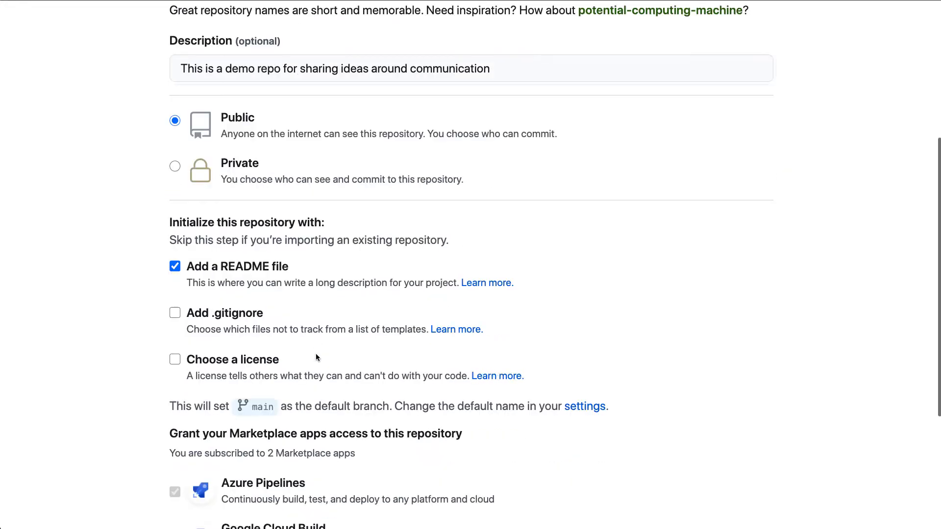
left_click(174, 312)
type("p")
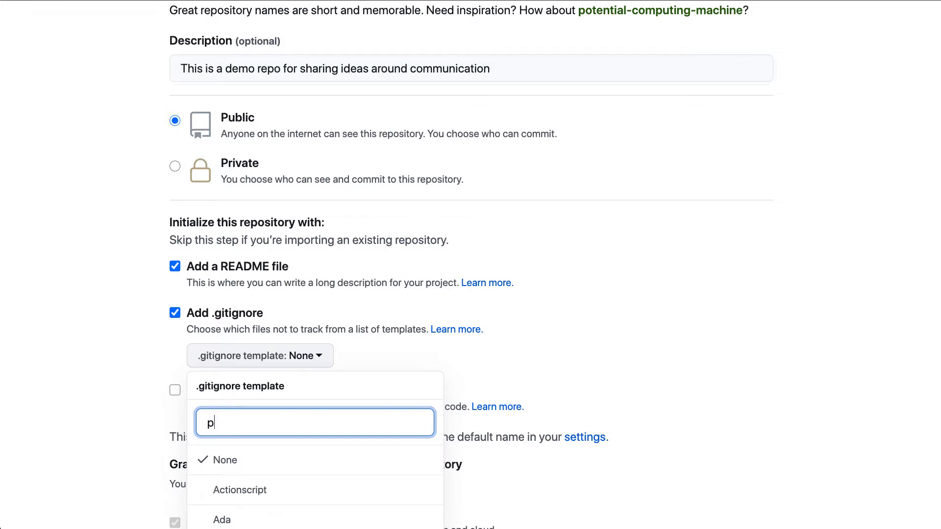
type("ython")
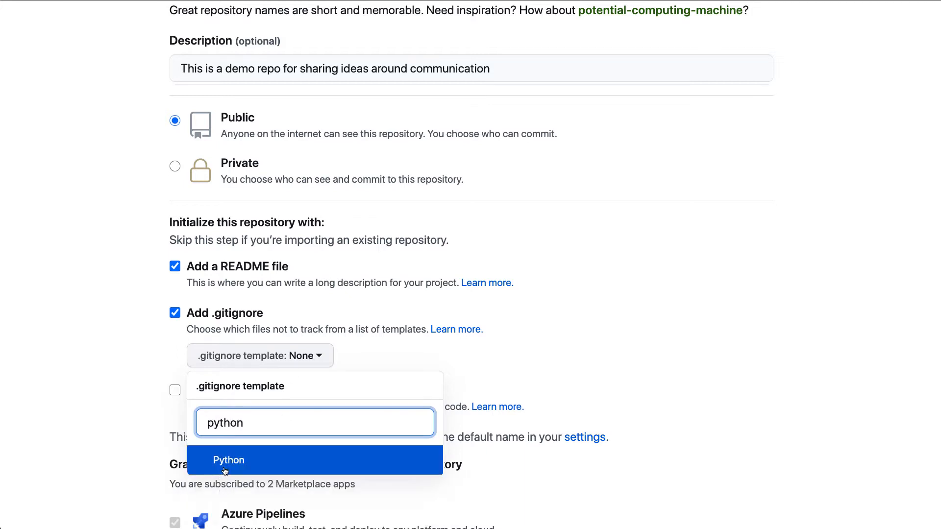
left_click(228, 461)
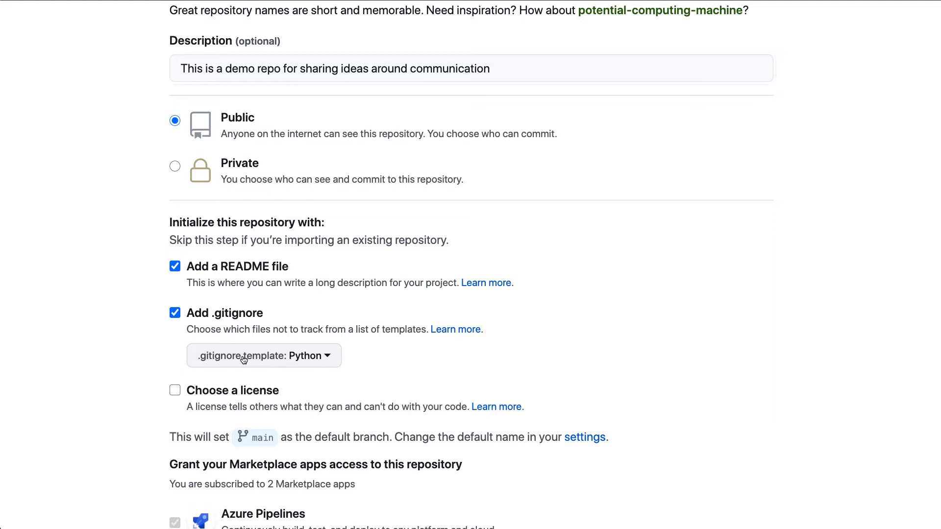
mouse_move(501, 405)
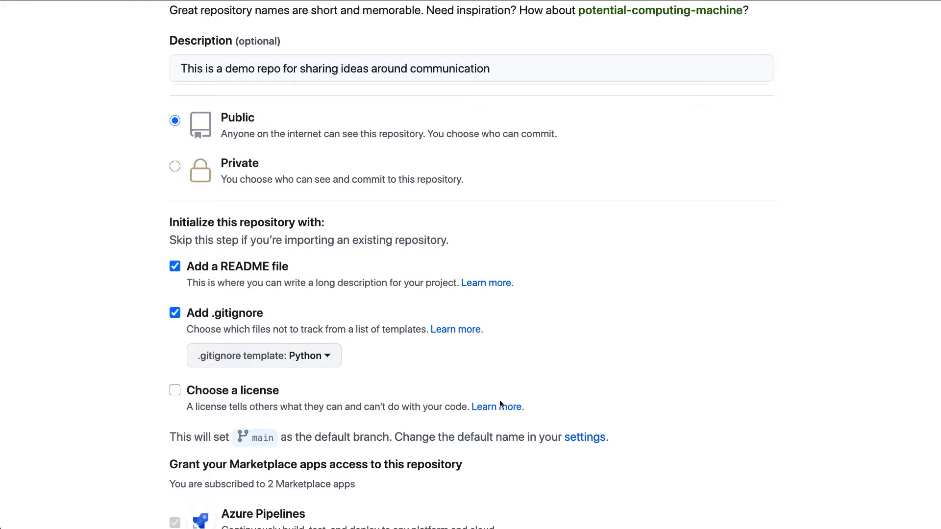
left_click(238, 381)
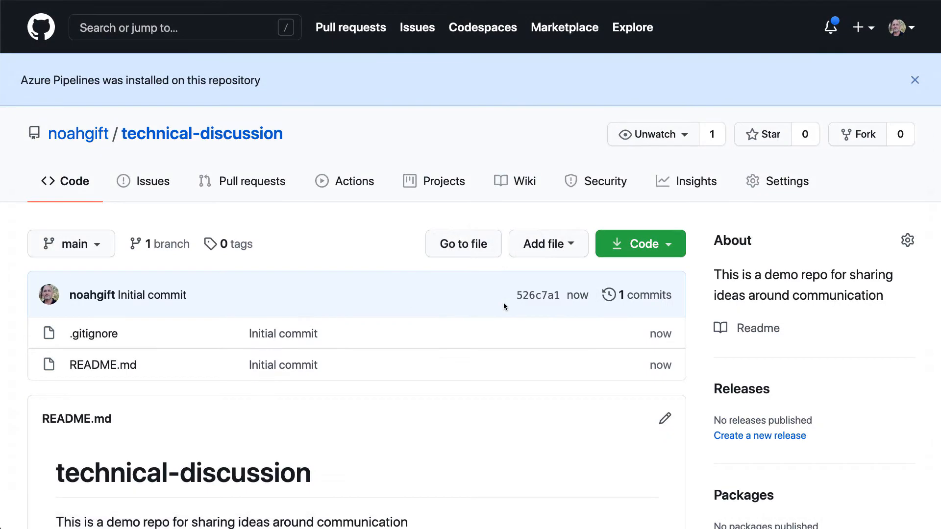
Start editing README.md from the repository's README preview
scroll("down", 3)
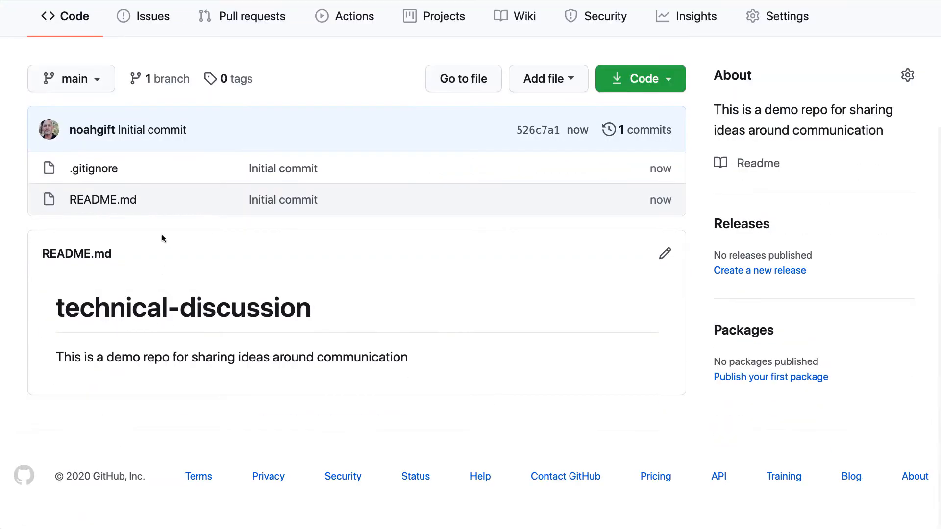
mouse_move(664, 253)
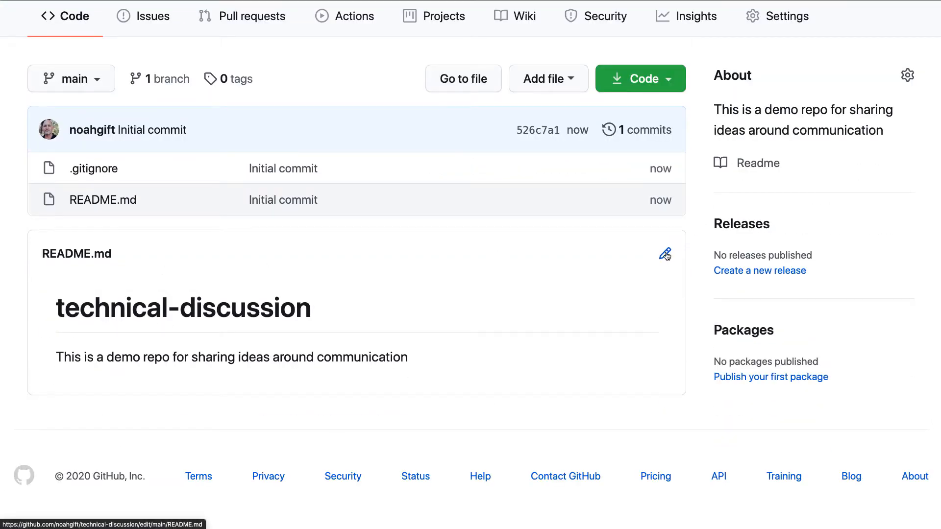
left_click(665, 253)
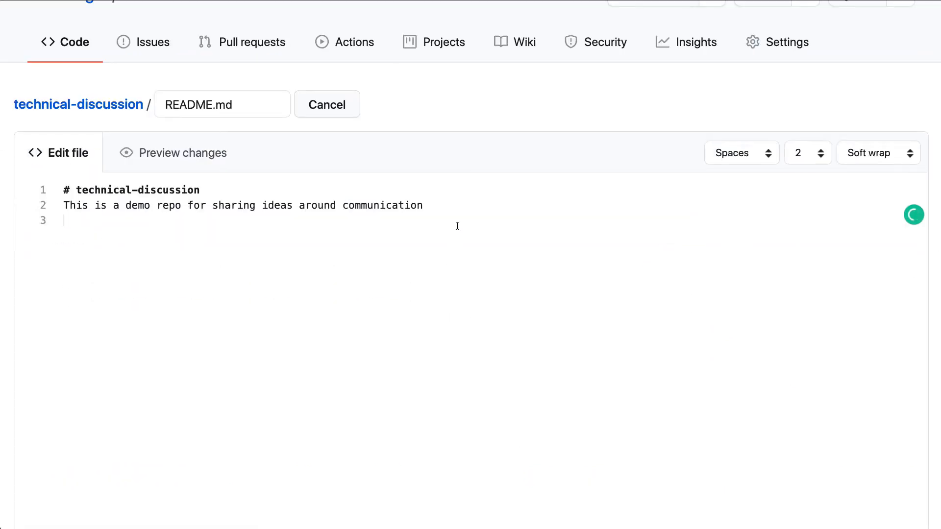
Add '## This is a second heading' and '*' bullets one, two, three below the description
key("Enter")
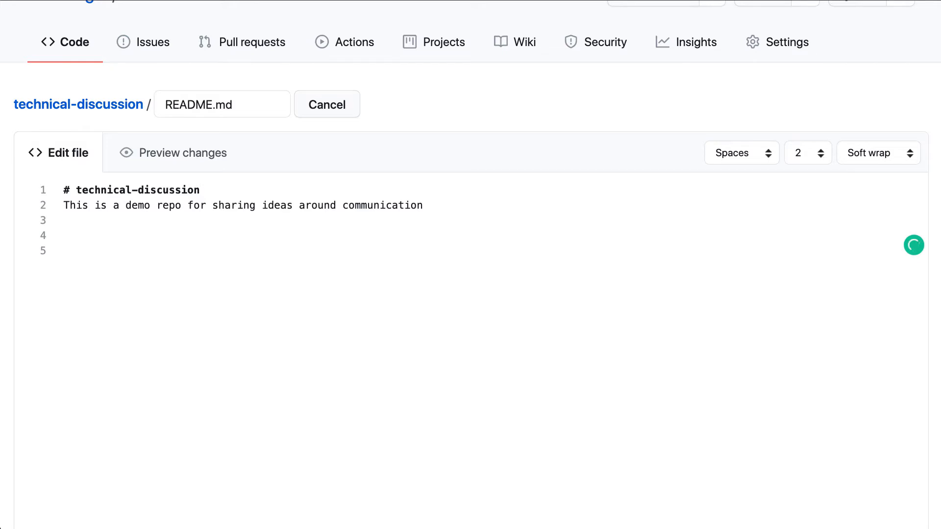
type("##")
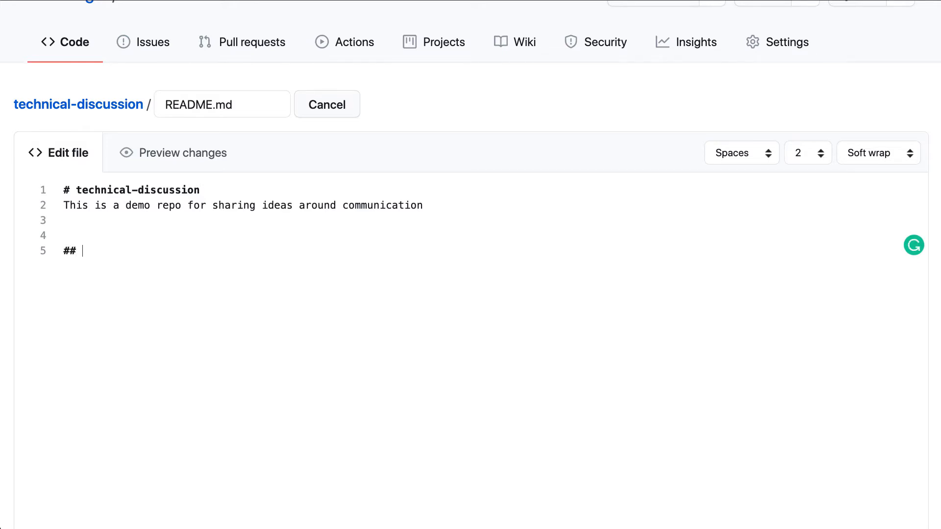
type("This is a second heading")
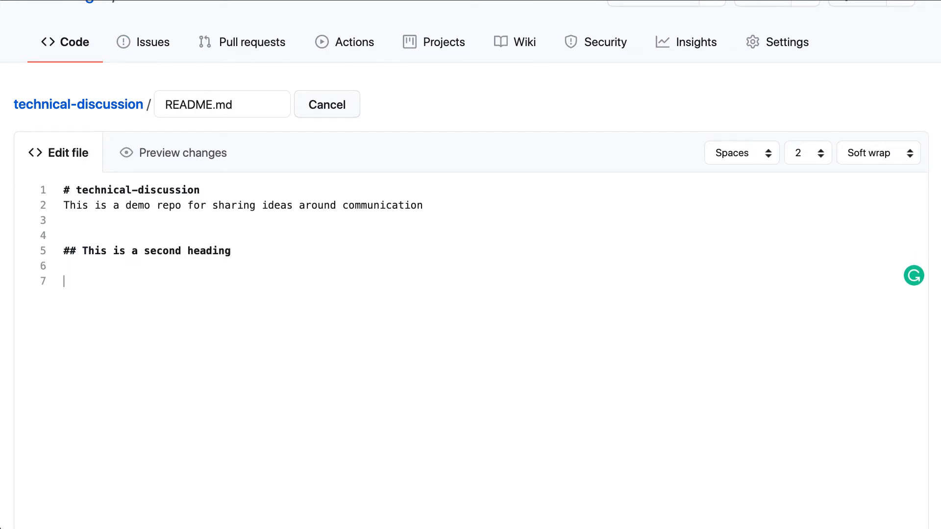
type("*")
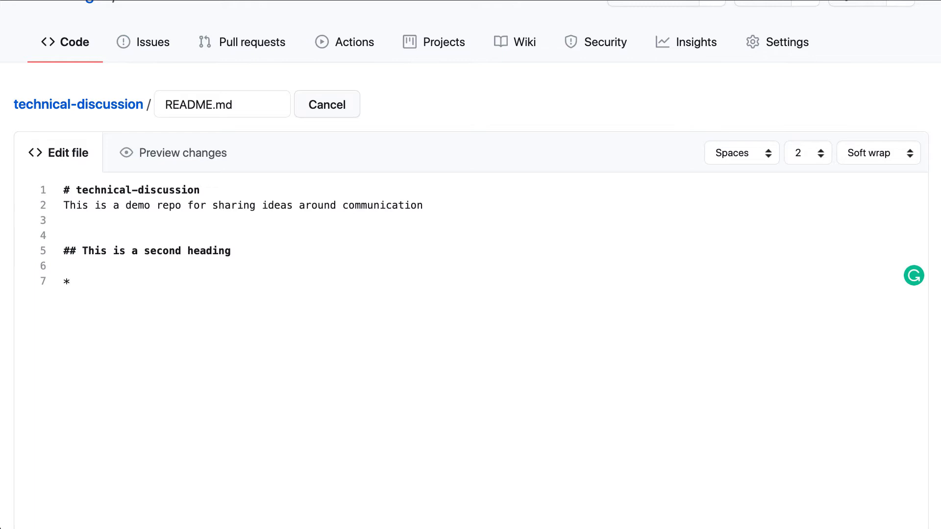
type("one")
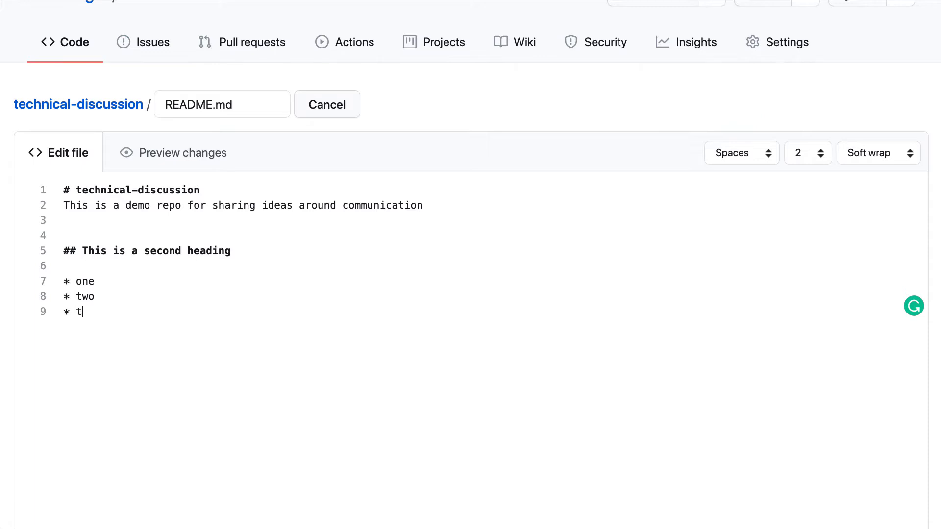
type("hree")
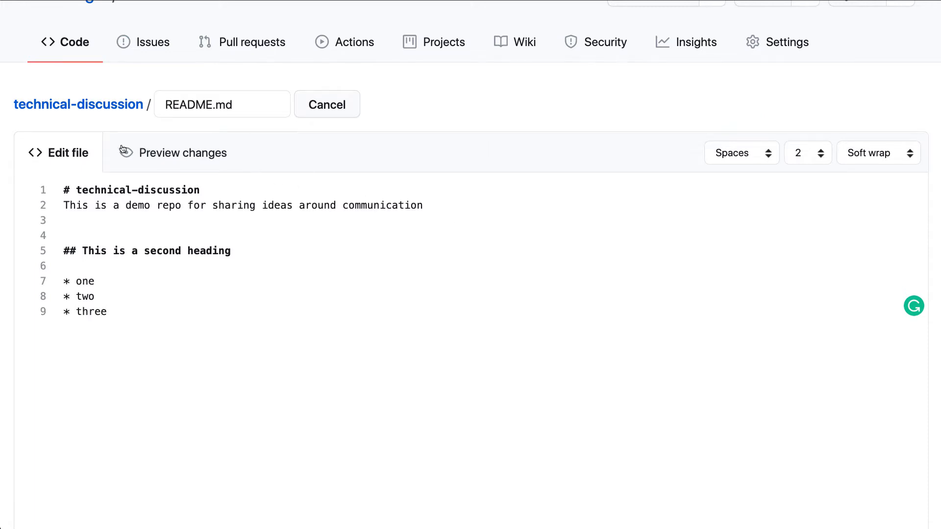
Preview the rendered heading and bullet list, then return to the README source
left_click(182, 153)
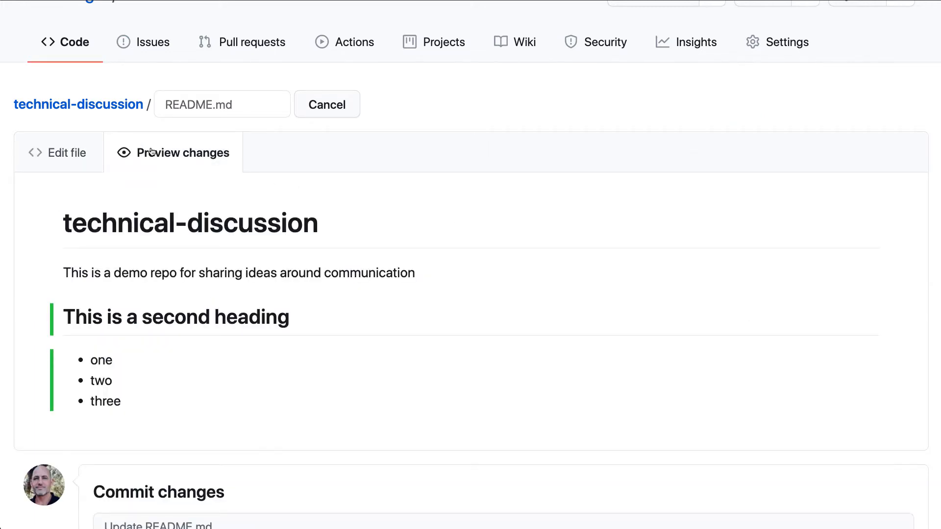
left_click(58, 153)
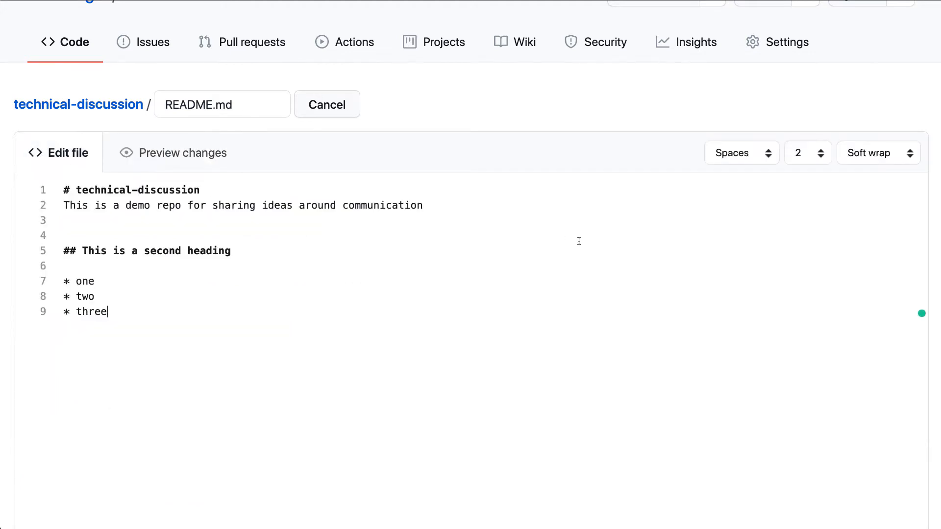
mouse_move(477, 389)
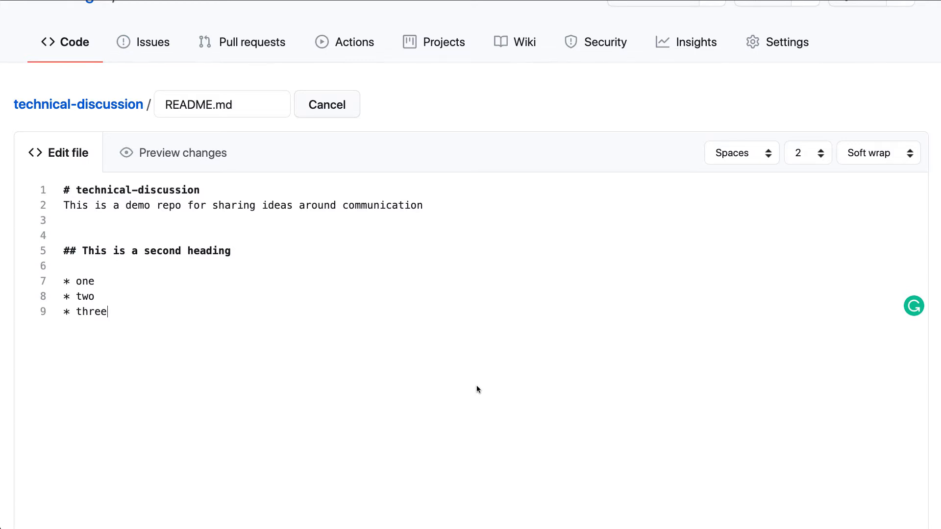
mouse_move(752, 204)
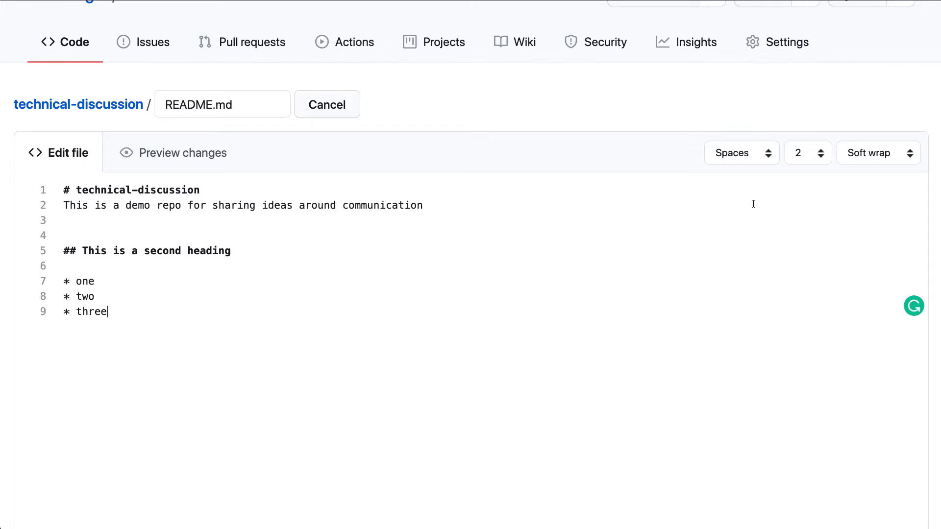
Commit the README changes directly to the main branch
scroll("down", 3)
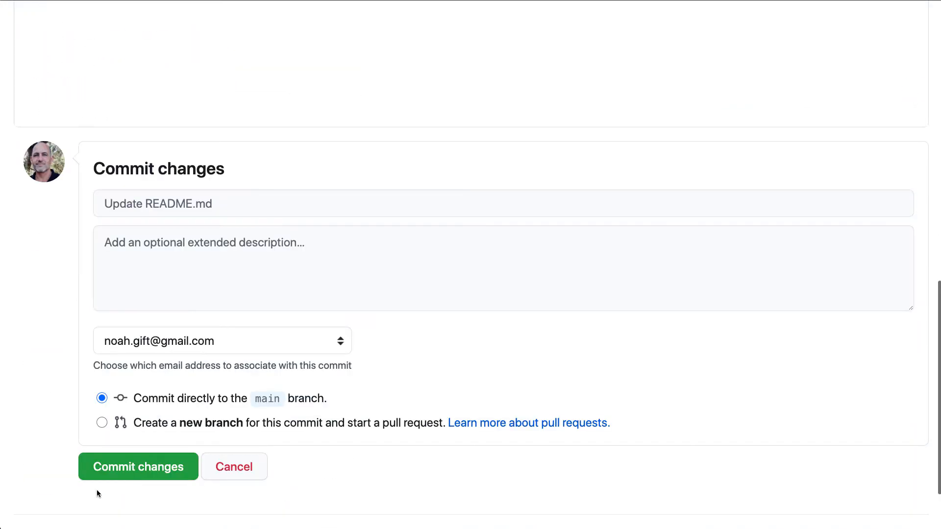
left_click(138, 466)
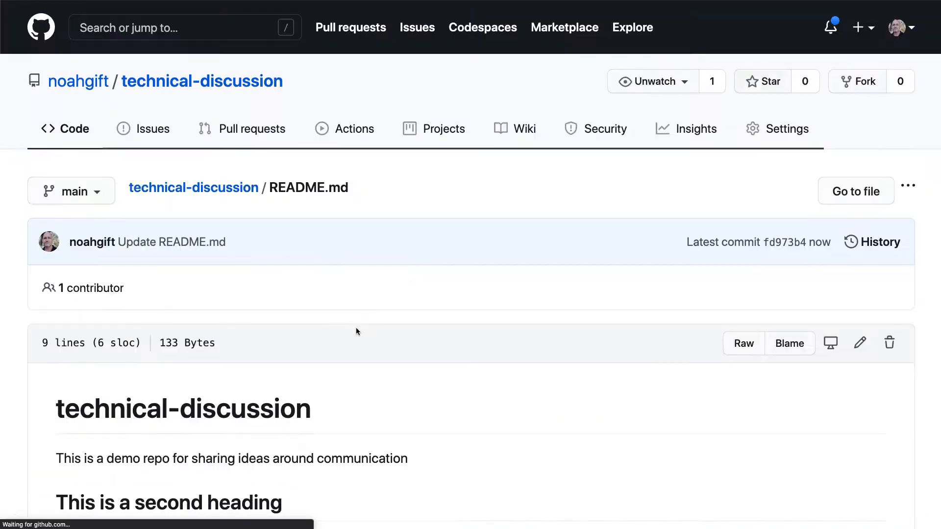
scroll("down", 3)
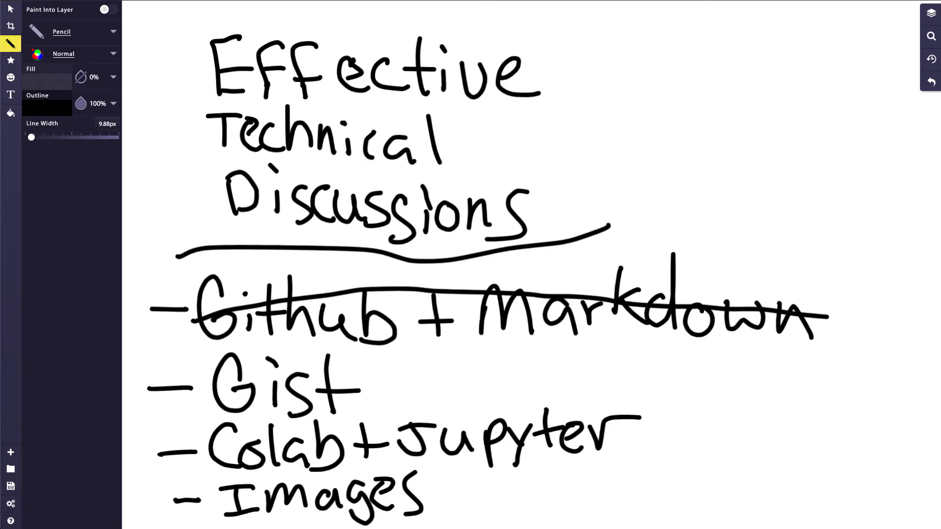
mouse_move(118, 135)
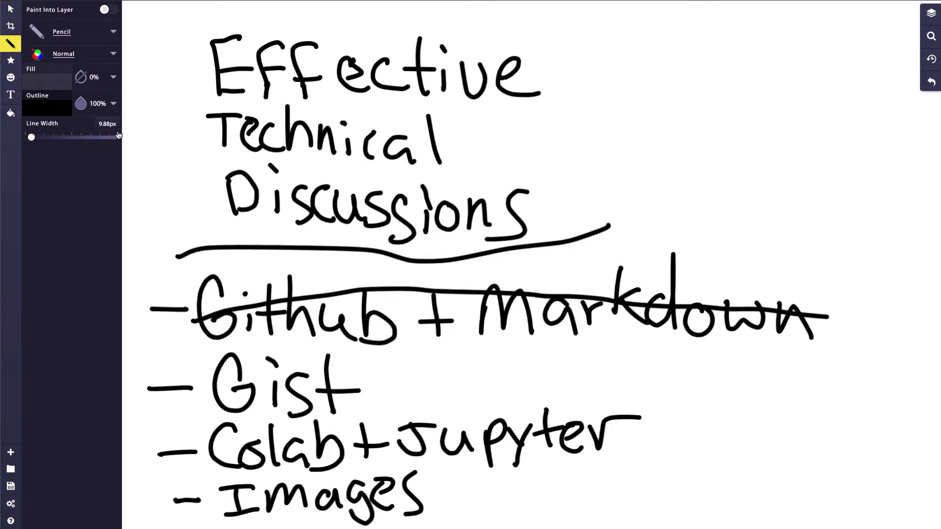
Strike through 'Gist' on the handwritten topics list with the Pencil tool
left_click_drag(204, 390, 351, 387)
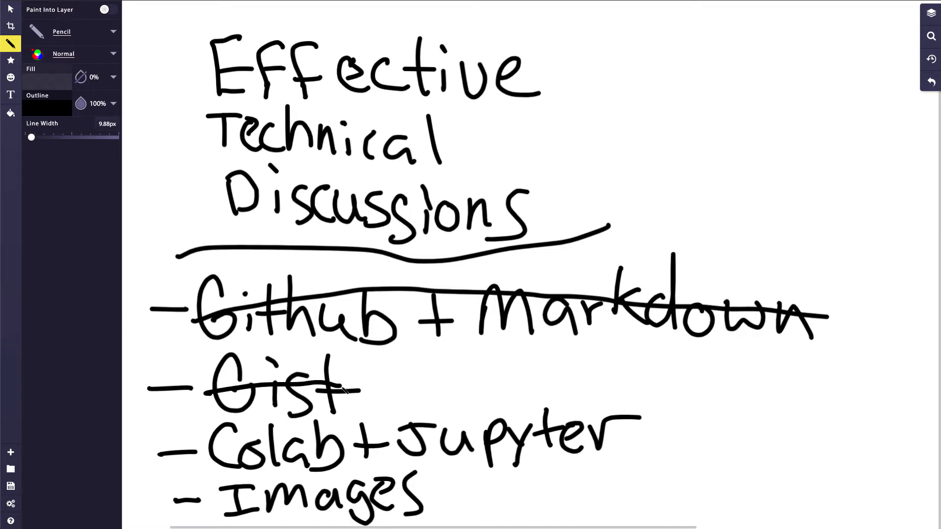
left_click_drag(204, 393, 345, 384)
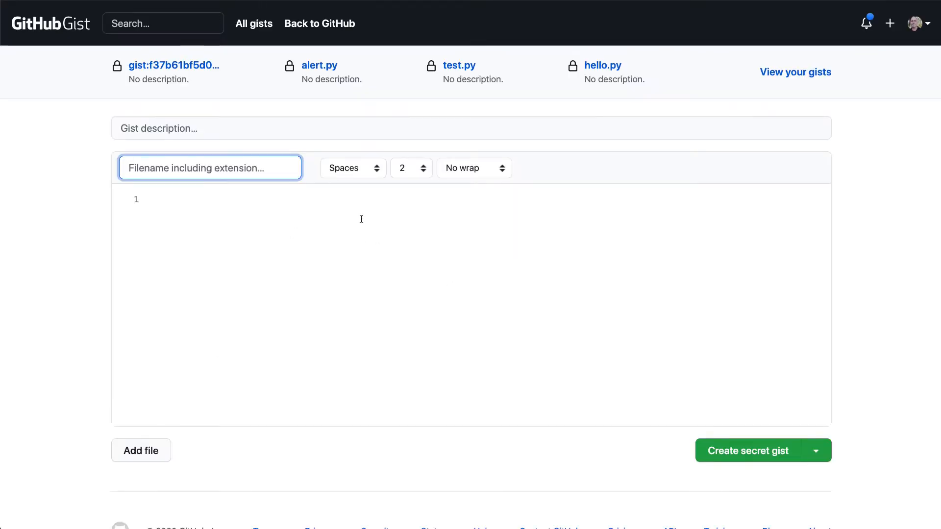
mouse_move(229, 168)
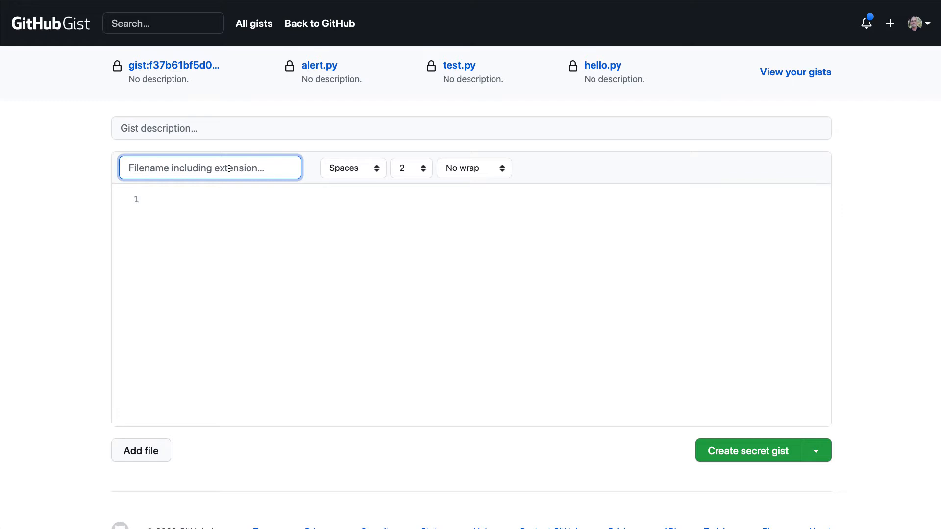
Name the gist file hello.py and write a hello function that returns x+y
type("hell")
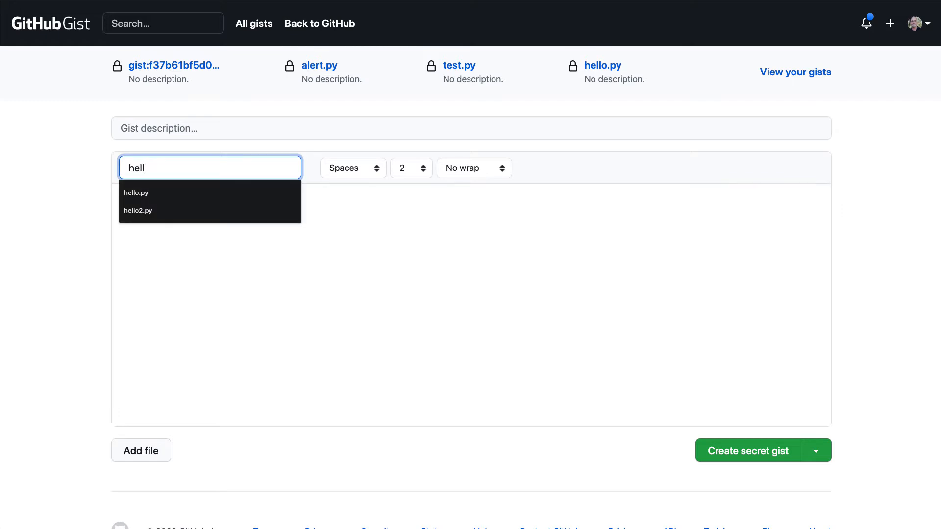
left_click(136, 193)
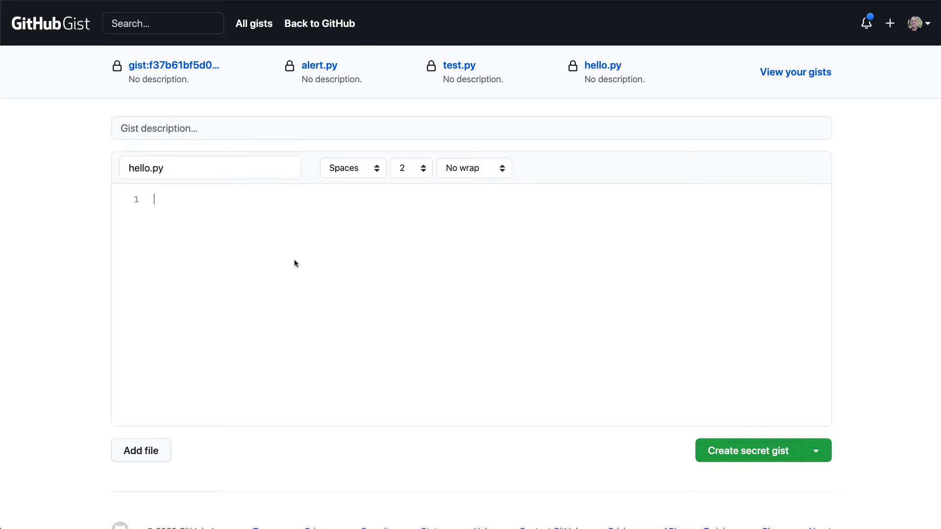
type("def hello():")
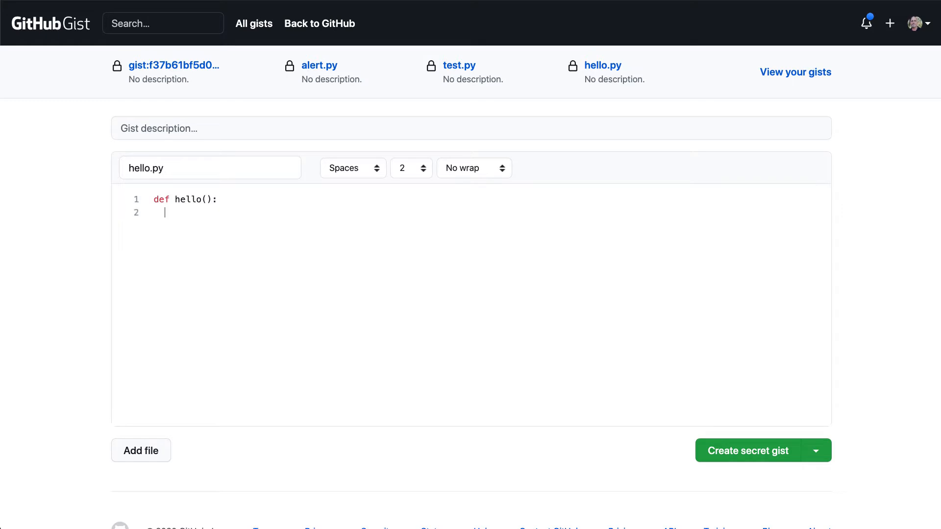
type("return x")
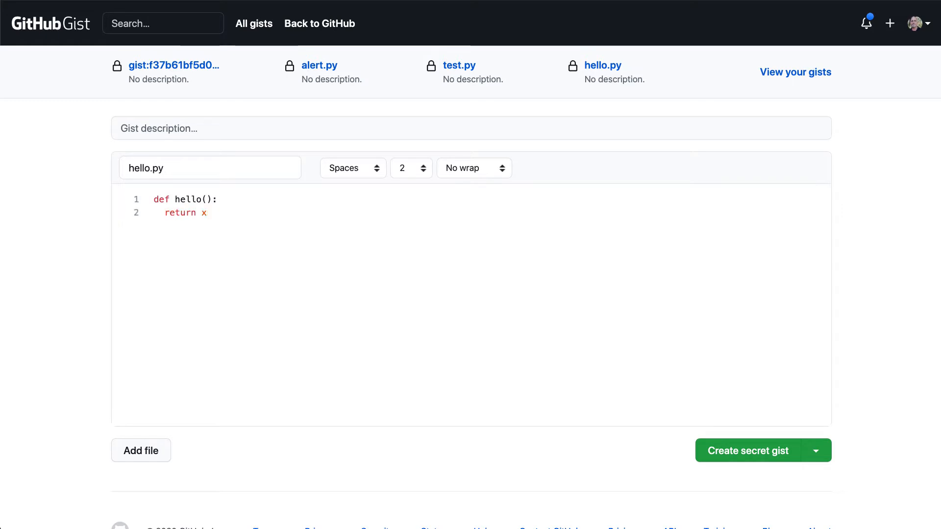
left_click(207, 213)
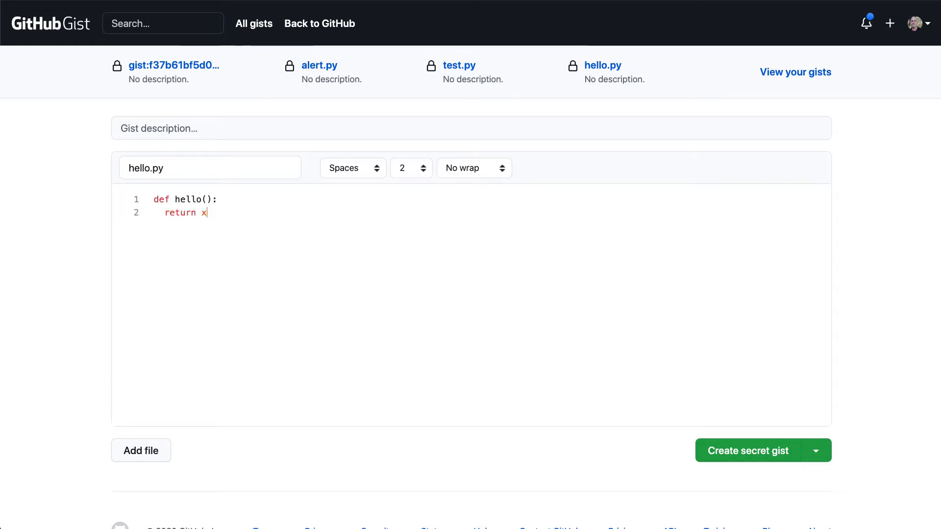
type("=")
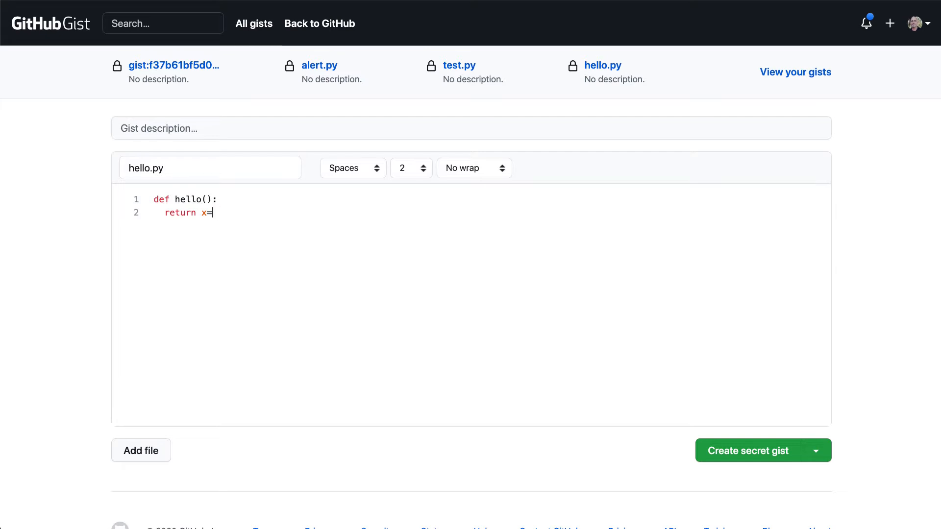
type("+y")
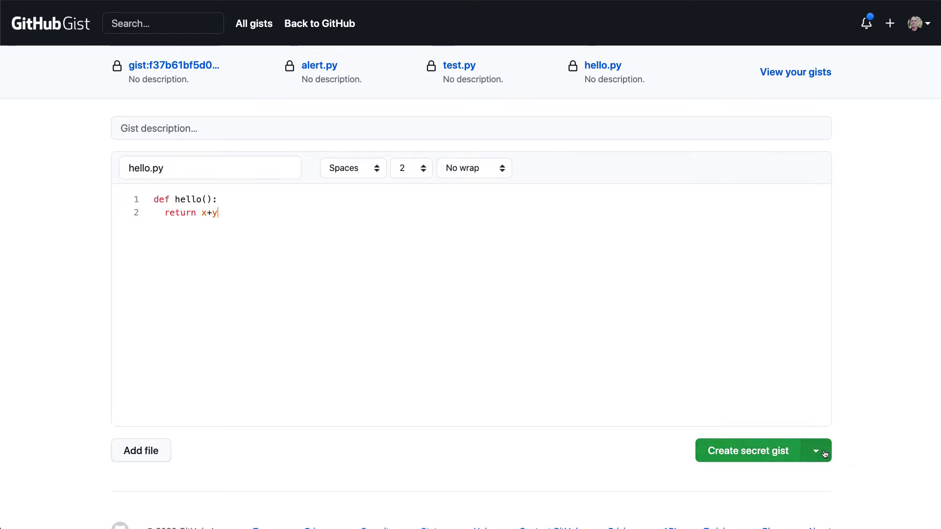
Publish the gist as a public gist
left_click(815, 451)
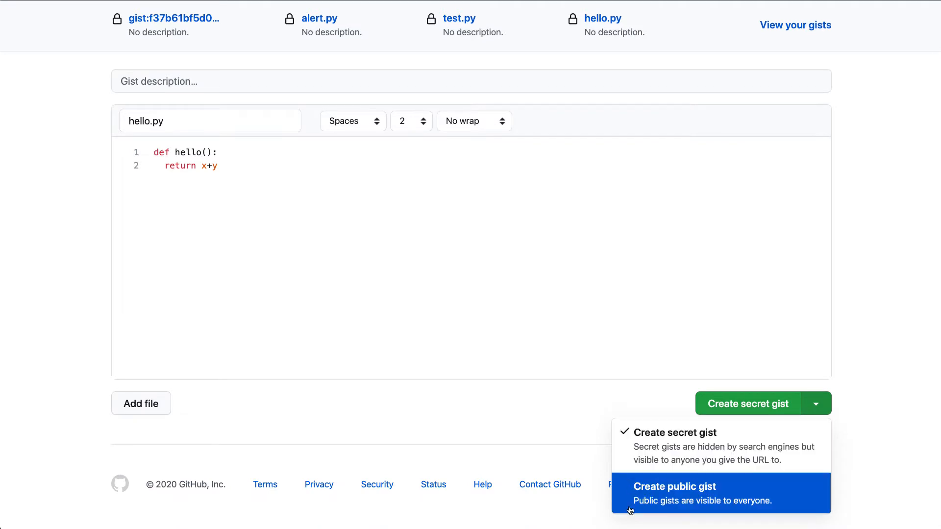
left_click(673, 486)
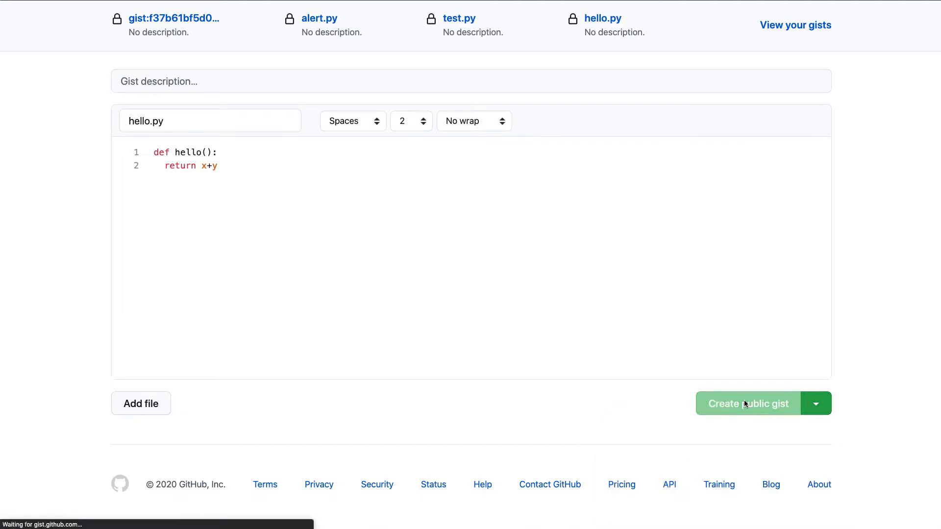
left_click(746, 403)
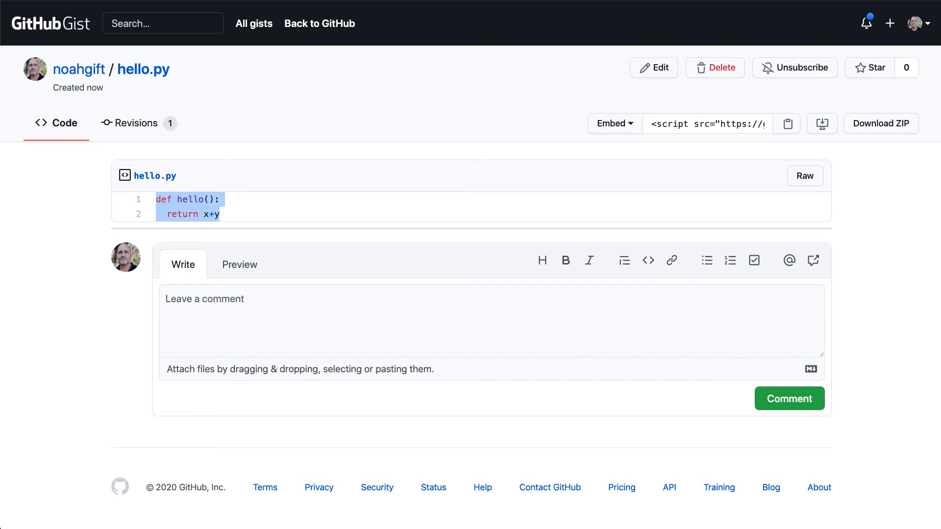
mouse_move(696, 102)
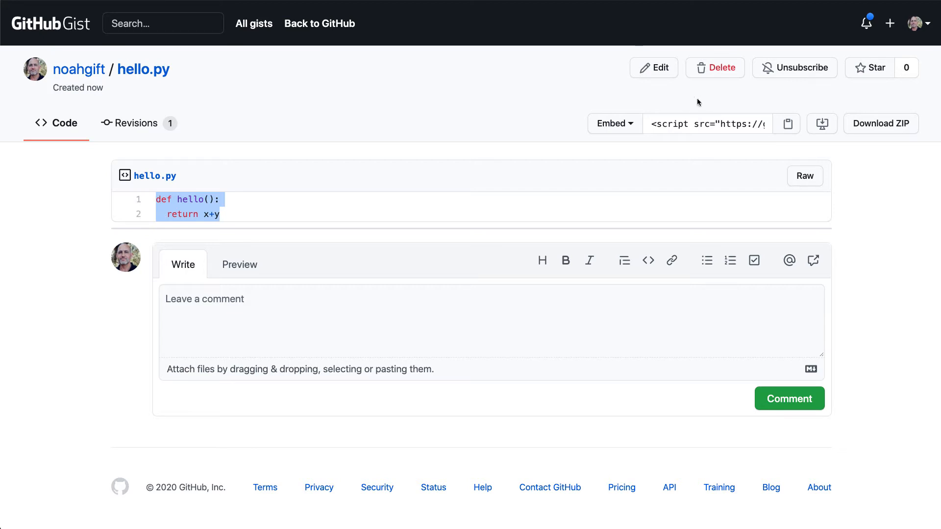
Switch the gist's Embed dropdown to Share and copy its shareable URL
left_click(610, 123)
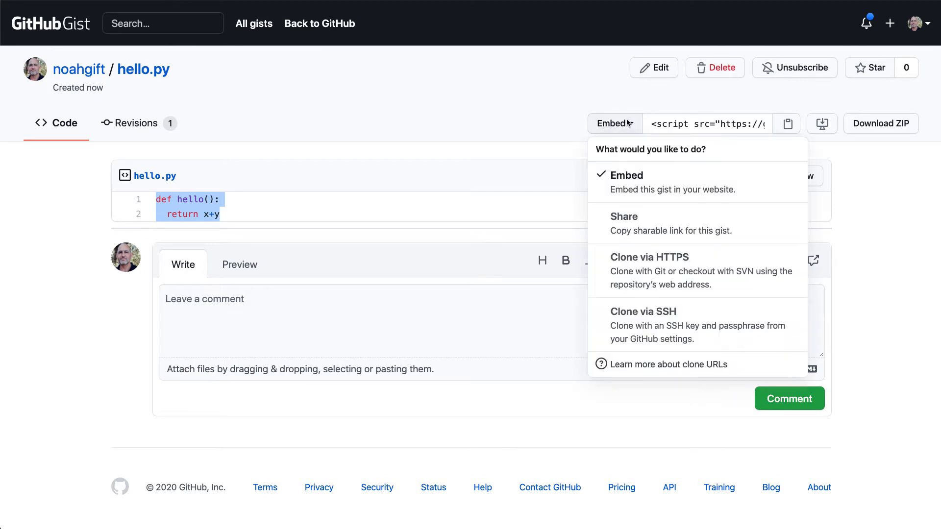
mouse_move(630, 224)
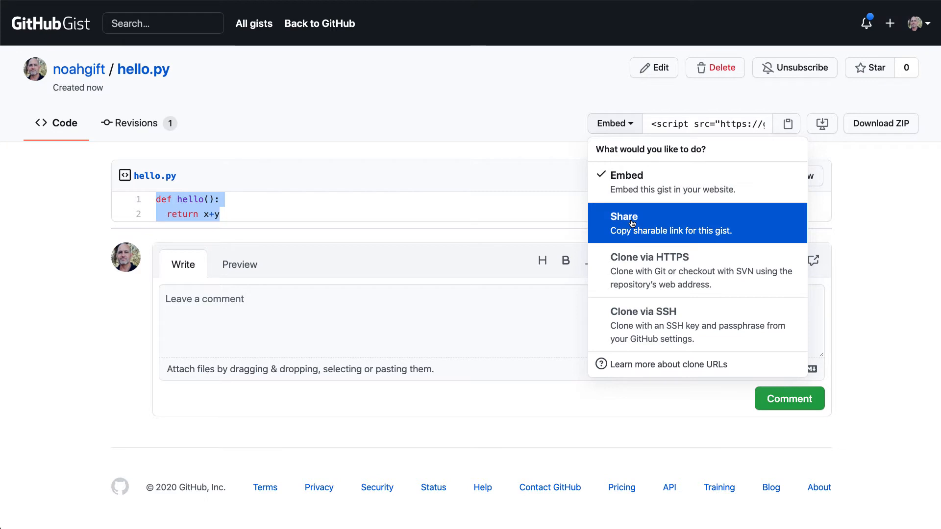
mouse_move(639, 271)
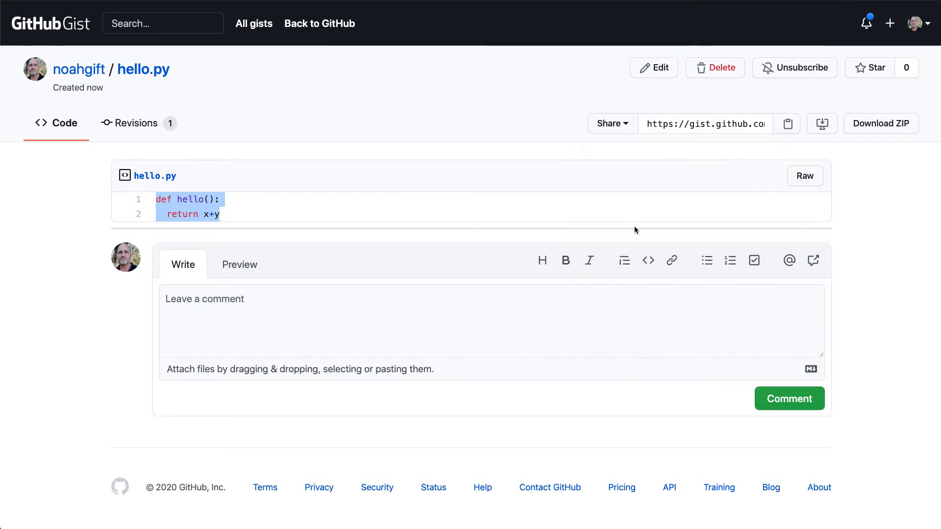
left_click(704, 123)
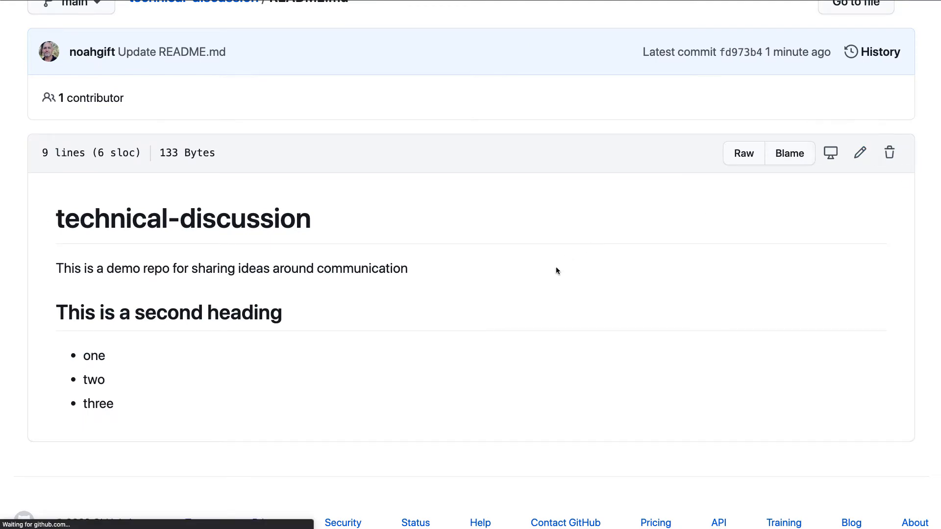
Add a '### Gist' heading with 'a good example of my code' linked to the gist URL
left_click(860, 153)
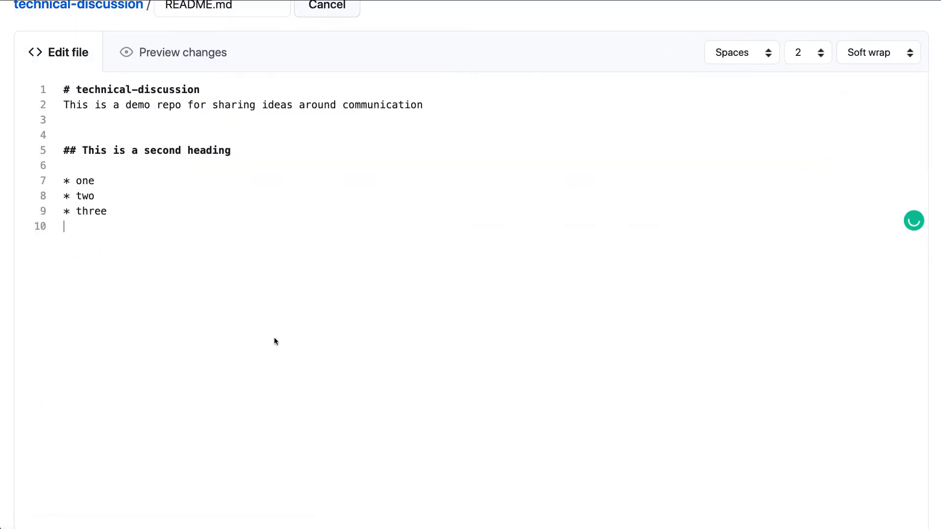
type("### Gist")
type("This i")
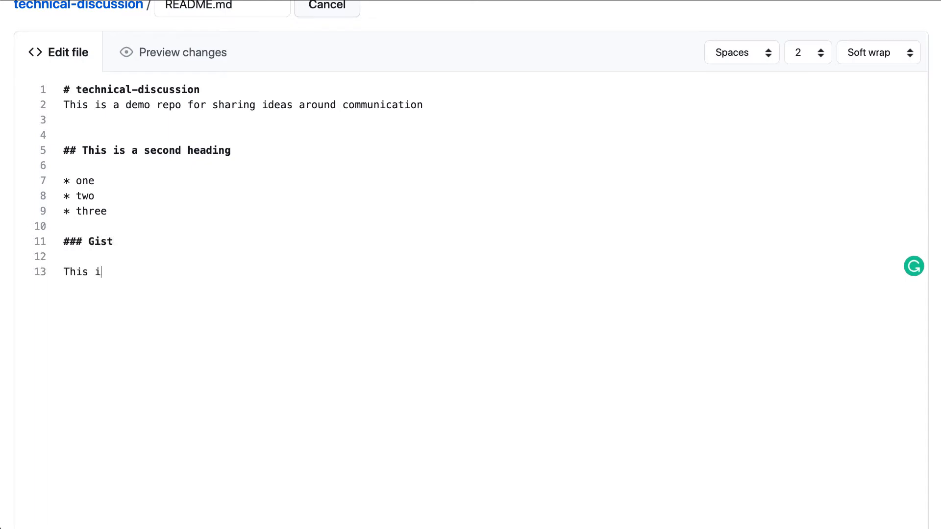
type("s a good example of [my code")
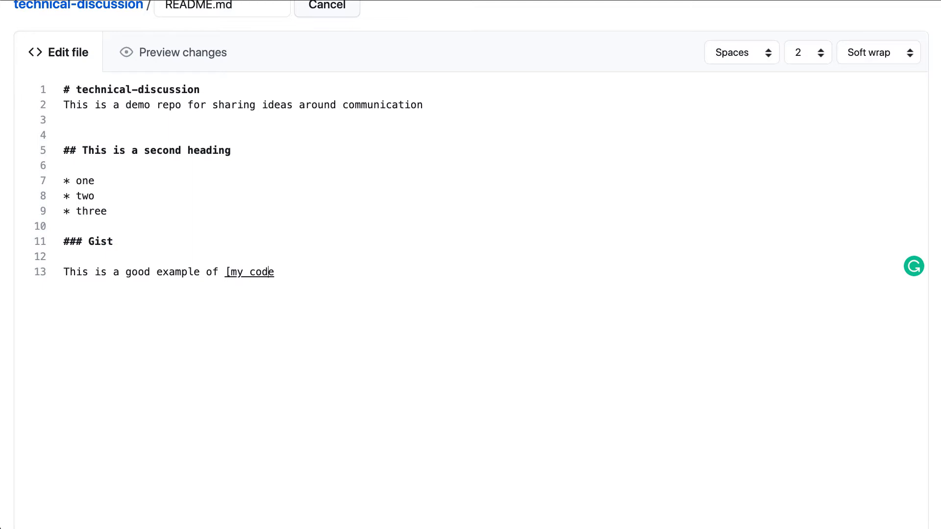
type("(")
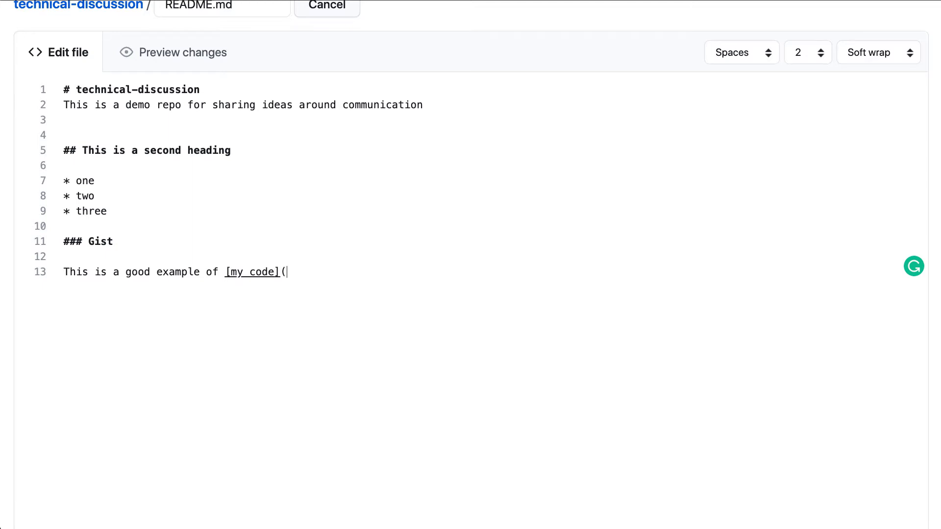
type("https://gist.github.com/noahgift/c7ea91af95f5befe74dcbab53f79bb0b)")
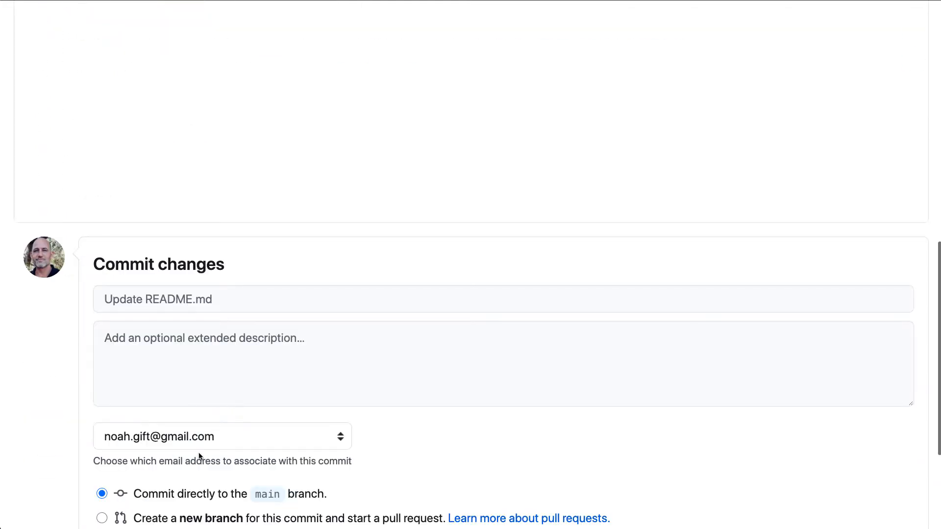
Commit the README.md changes directly to main so the Gist 'my code' link renders
scroll("down", 3)
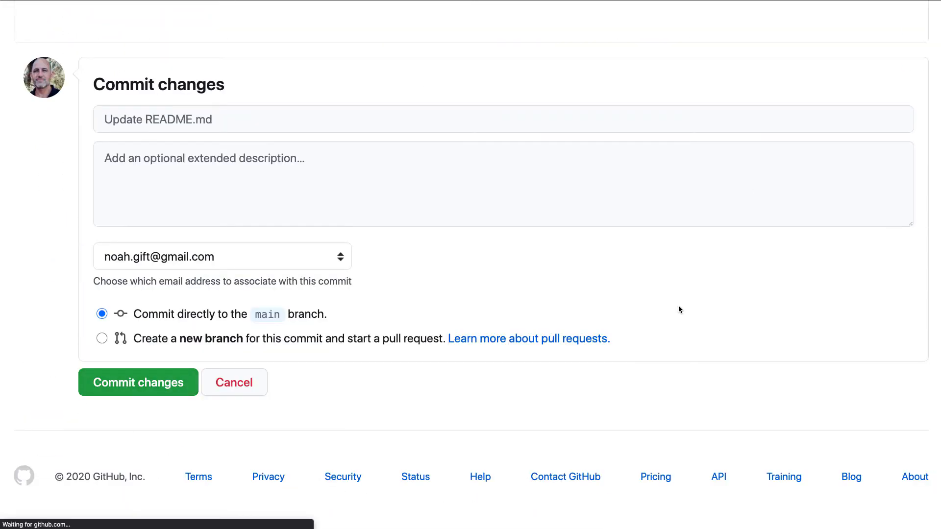
left_click(137, 382)
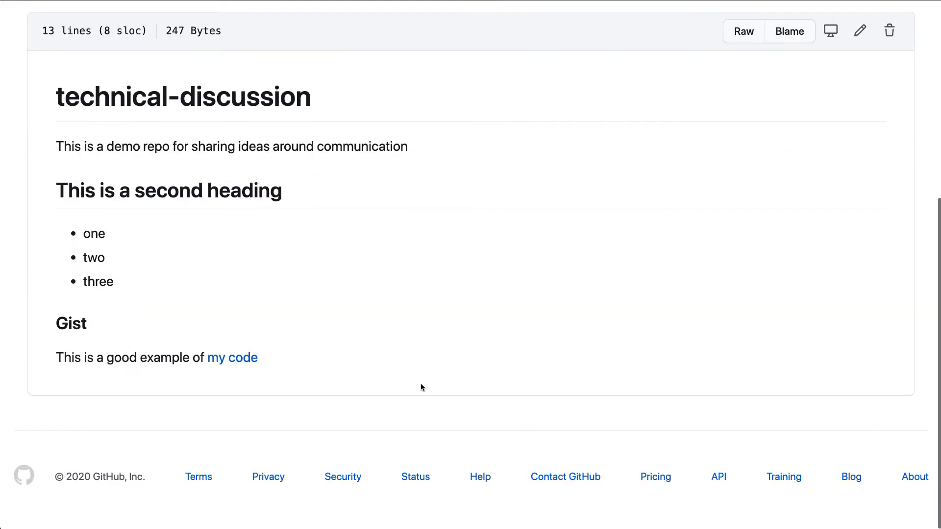
left_click(233, 358)
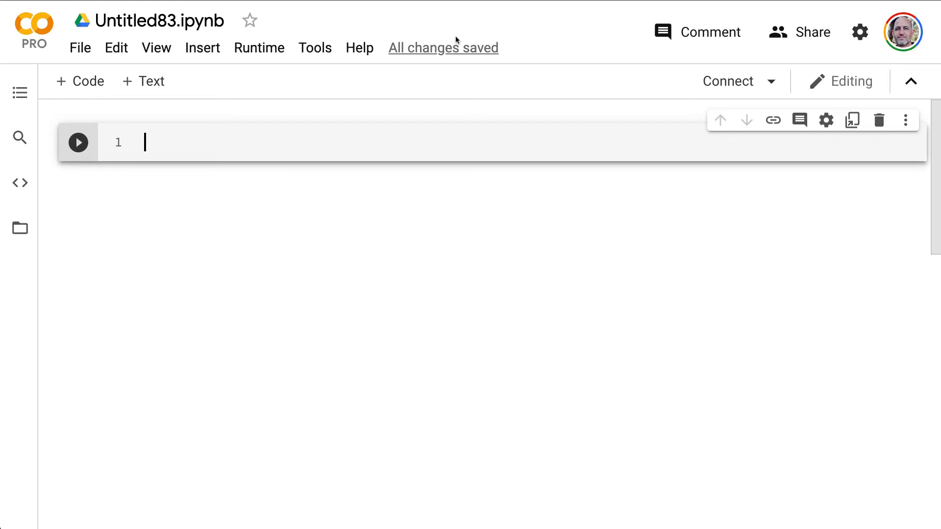
Create a new Colab notebook and rename Untitled84 to technical-docs.ipynb
left_click(80, 47)
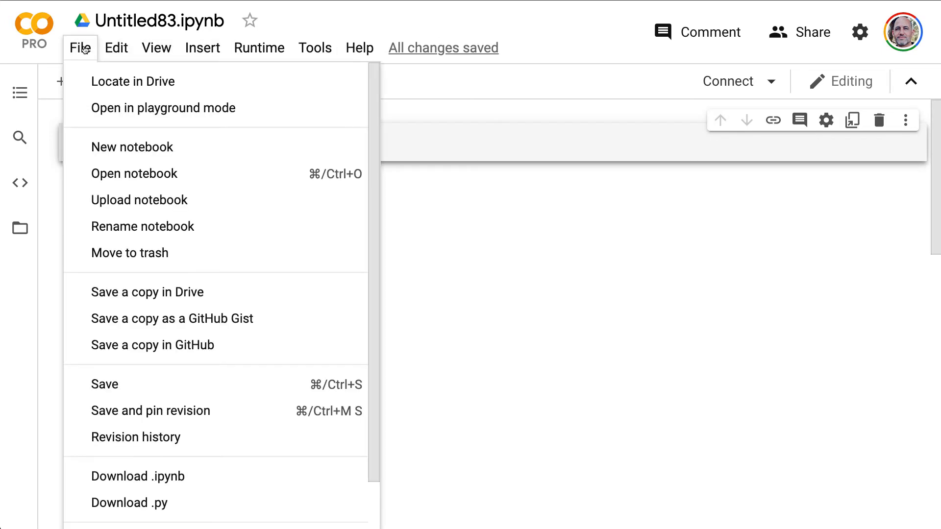
left_click(132, 146)
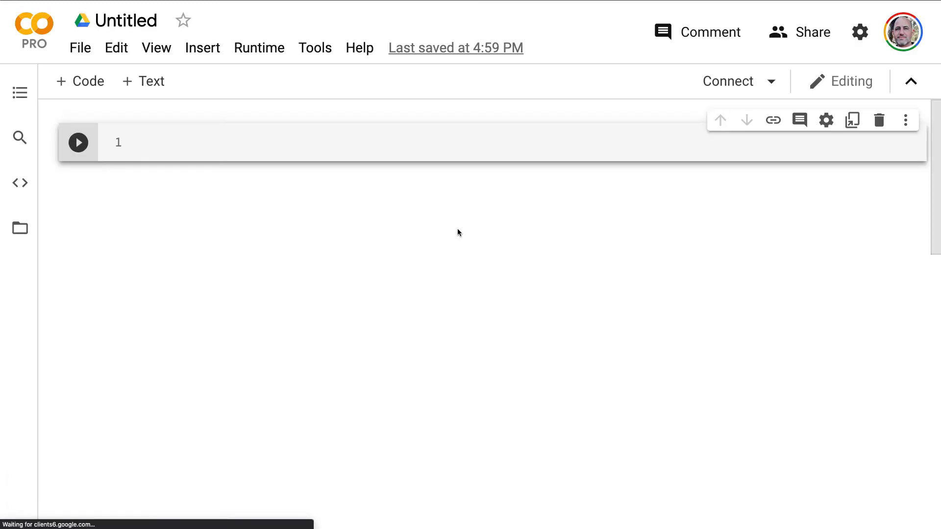
left_click(127, 19)
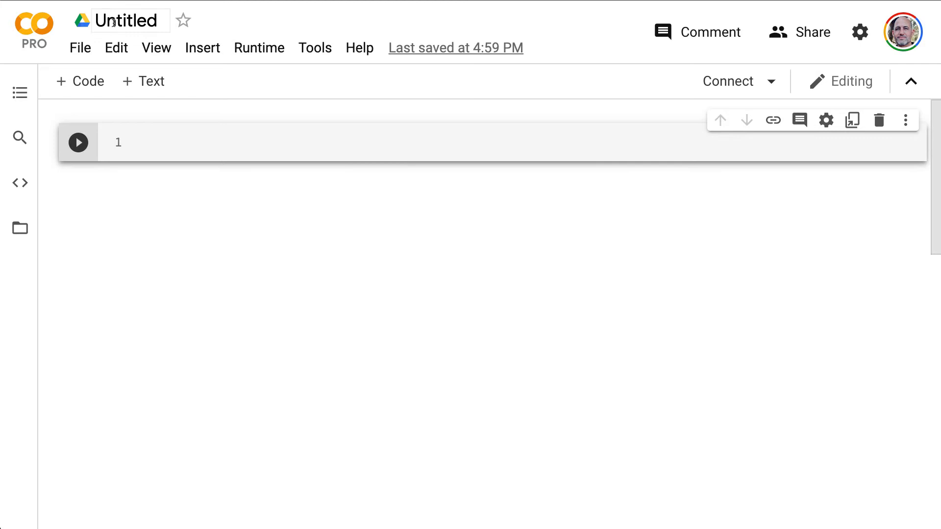
left_click(126, 20)
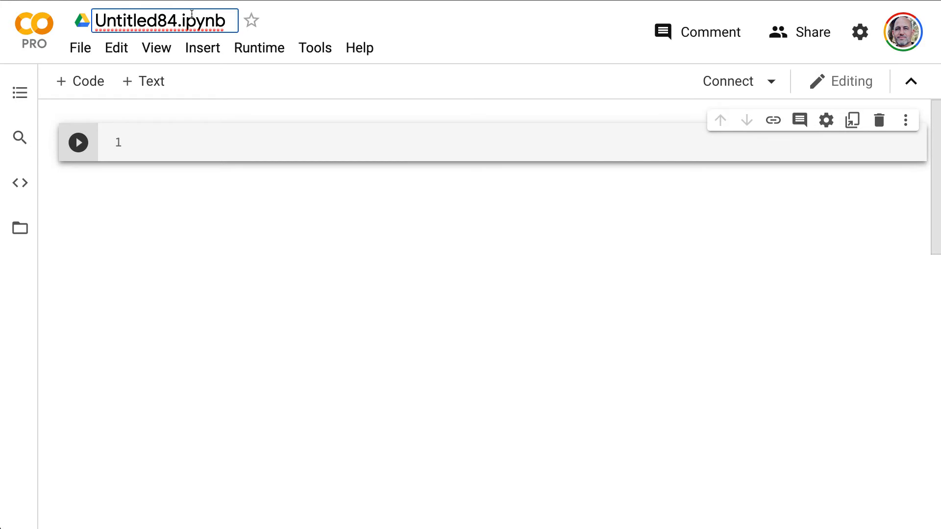
double_click(144, 21)
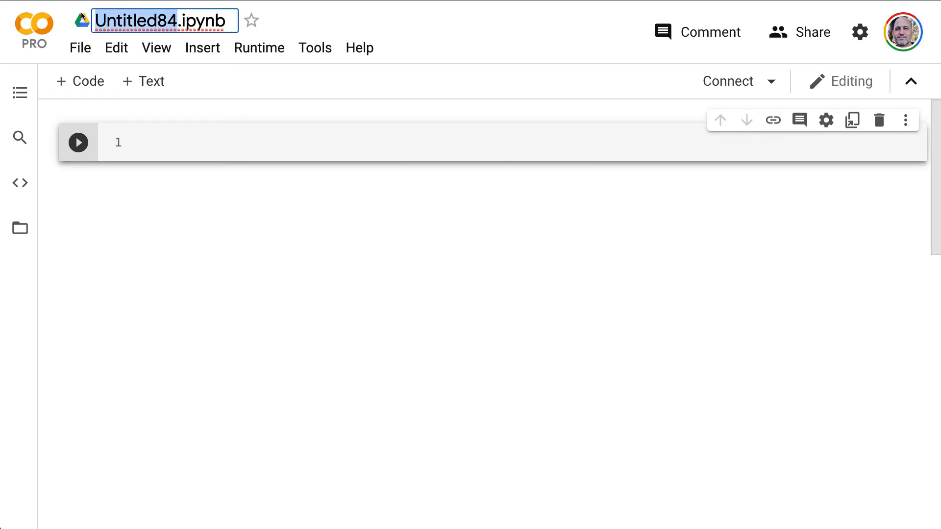
type("technical-docs")
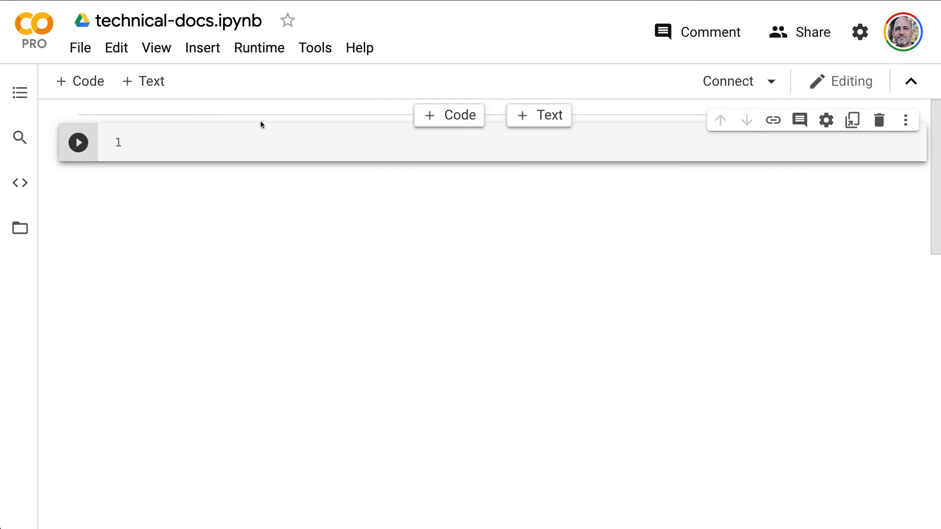
Write def hello(): return "hi" with a hello() call and run the cell to output 'hi'
left_click(198, 142)
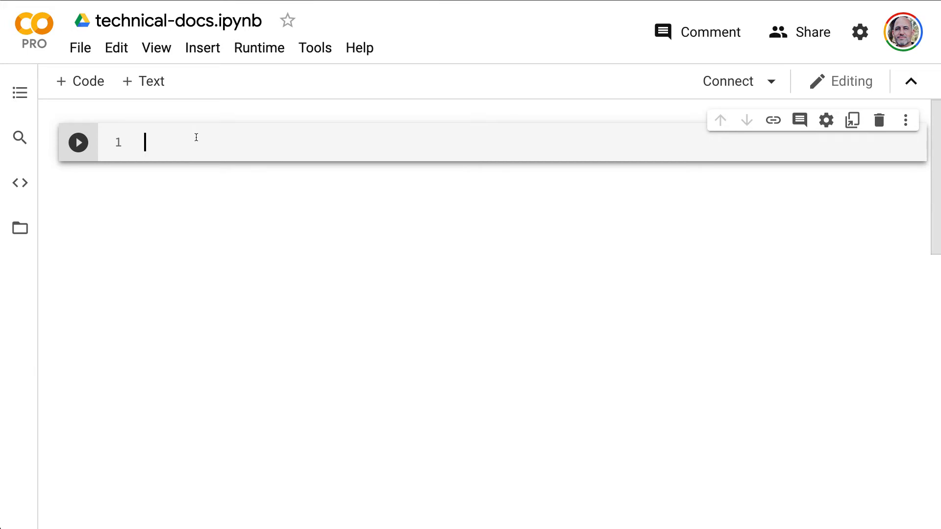
type("def hell")
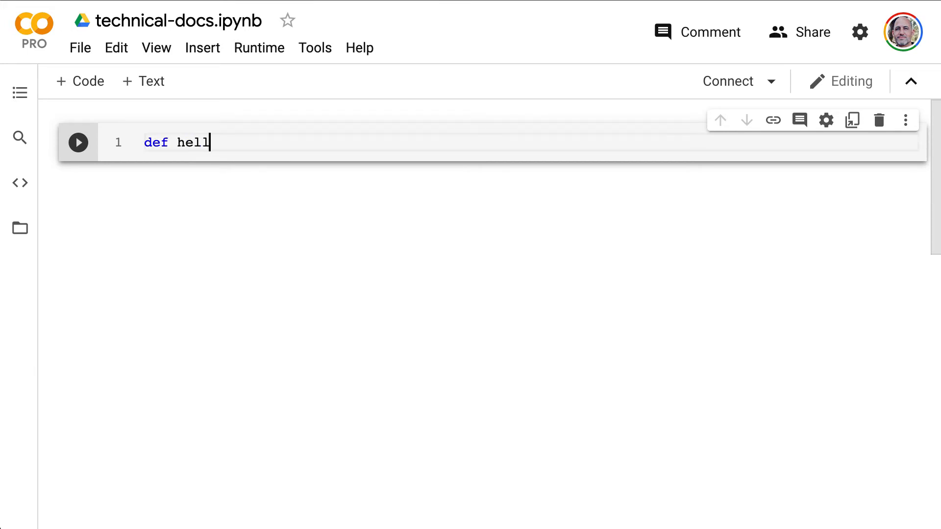
type("o():")
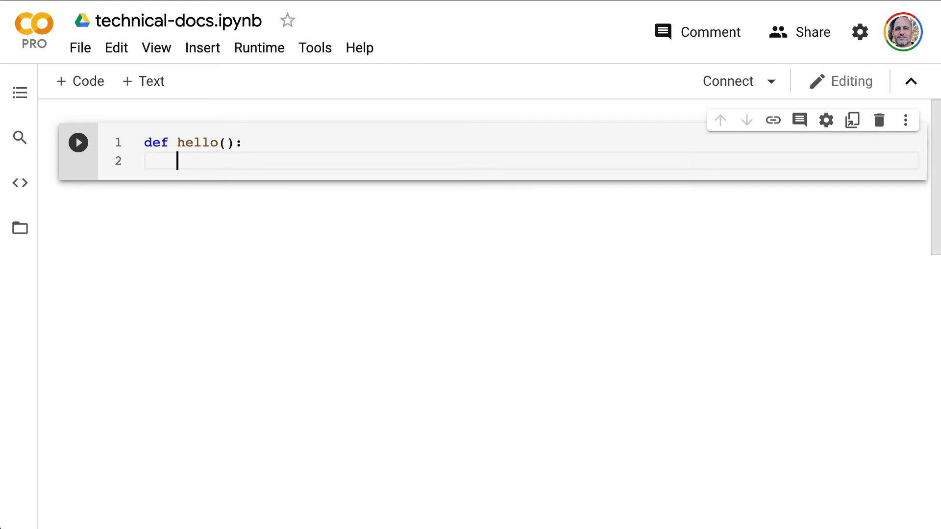
type("return \"he\"")
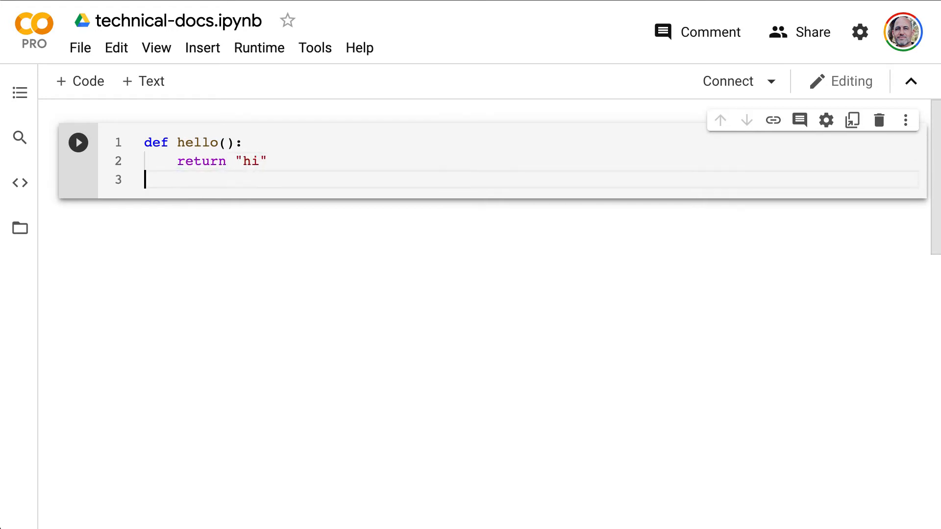
type("hello(")
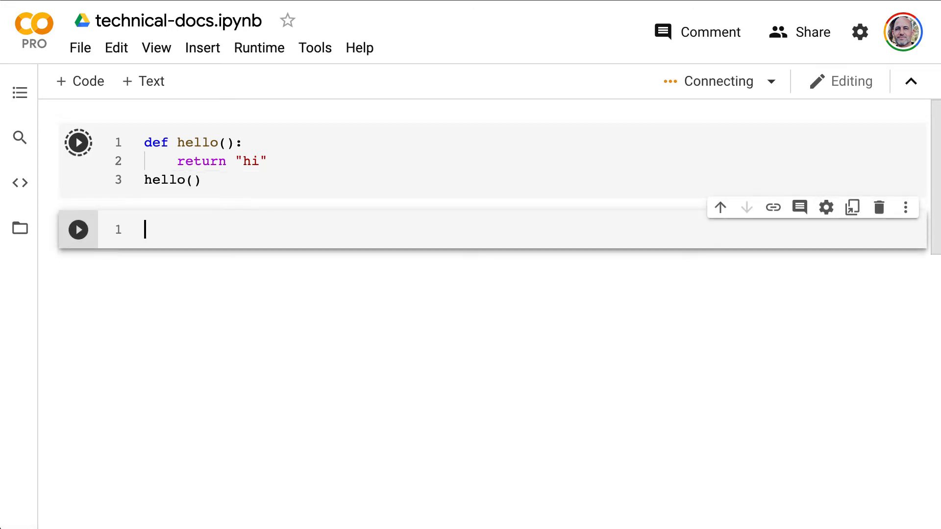
left_click(79, 142)
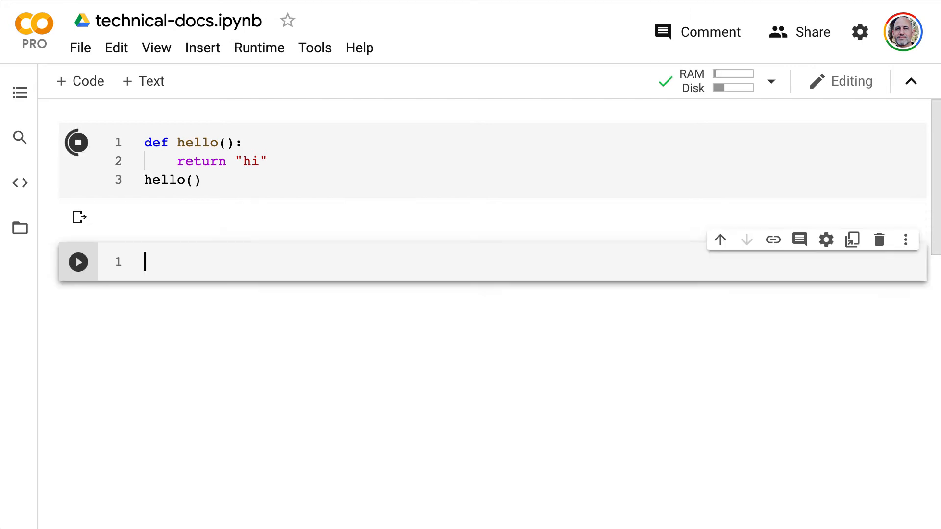
left_click(76, 142)
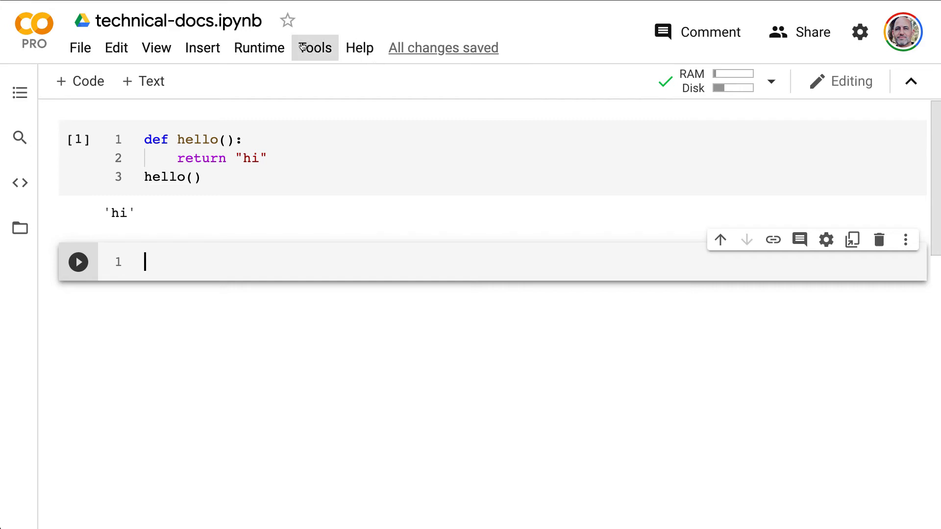
Set the runtime's hardware accelerator to GPU, then insert a text cell below the hello() output
left_click(259, 47)
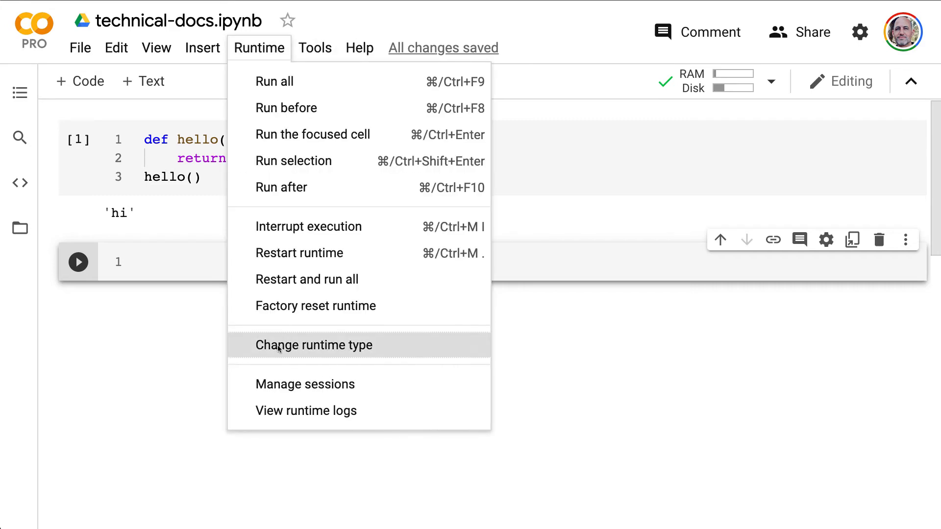
left_click(311, 345)
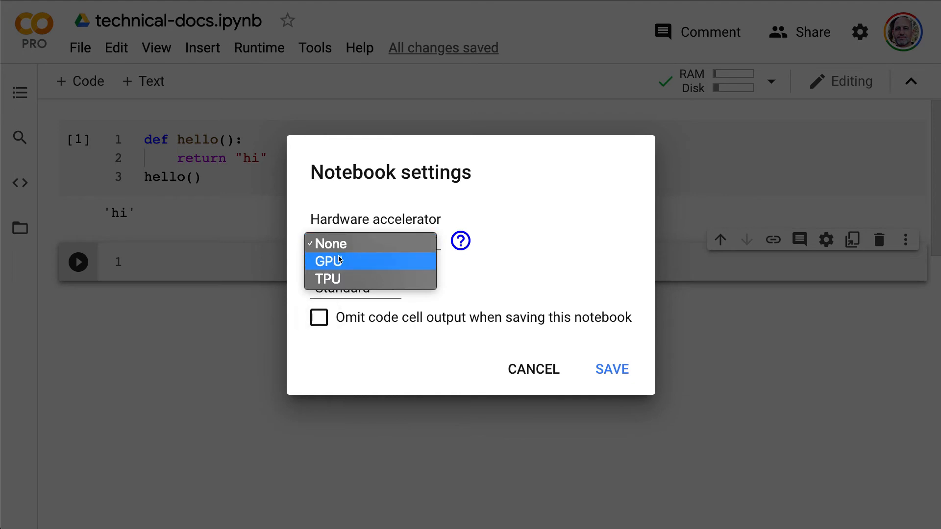
mouse_move(345, 268)
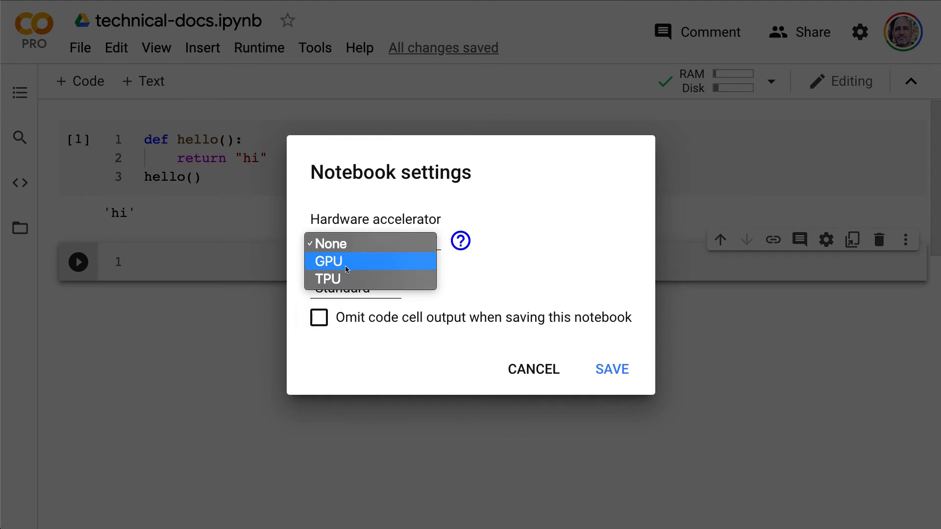
left_click(532, 370)
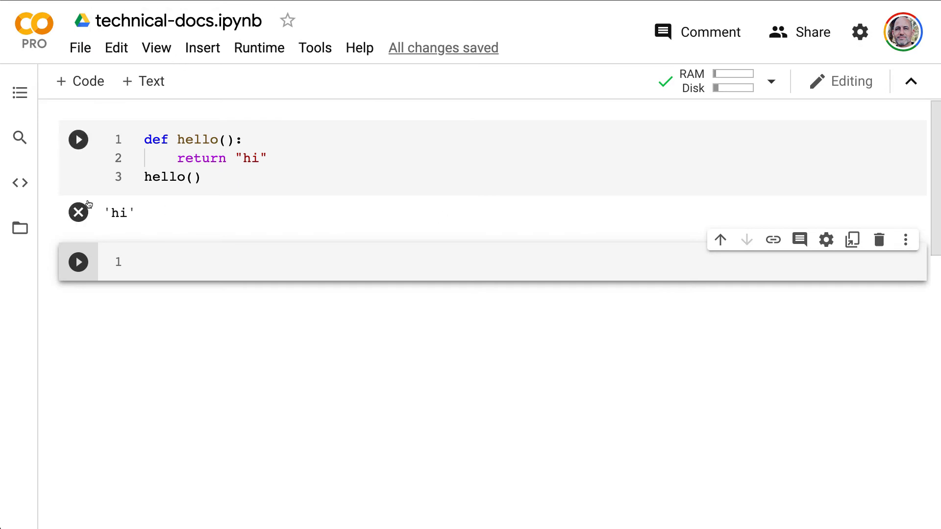
left_click(79, 139)
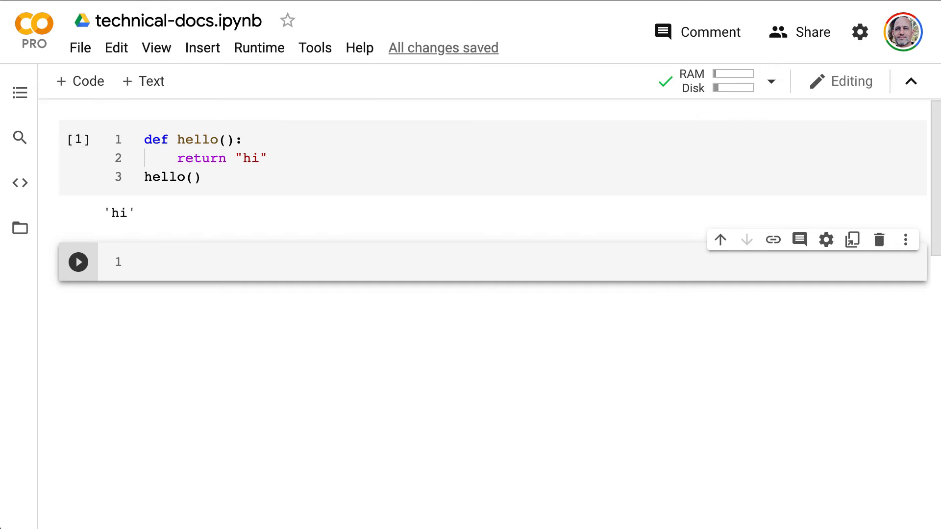
left_click(143, 81)
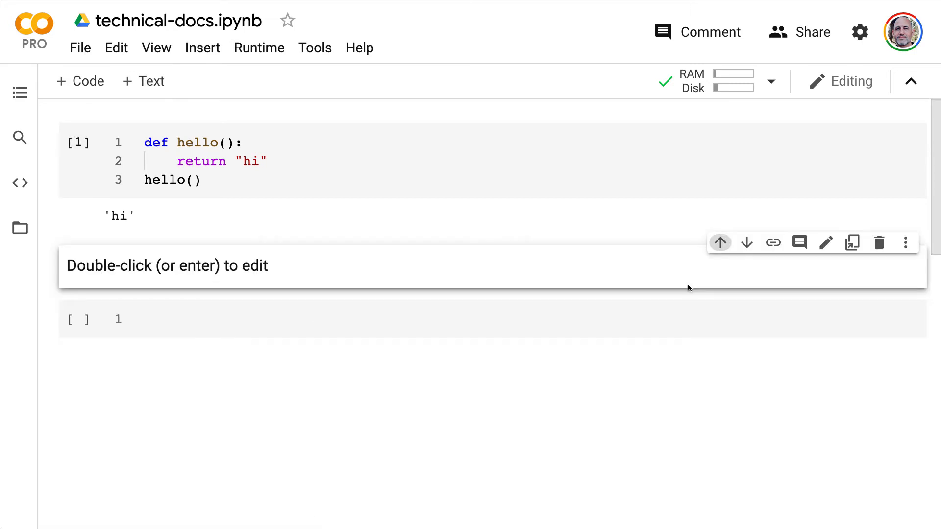
Move the text cell above the code and head it '## Ingest'
left_click(720, 242)
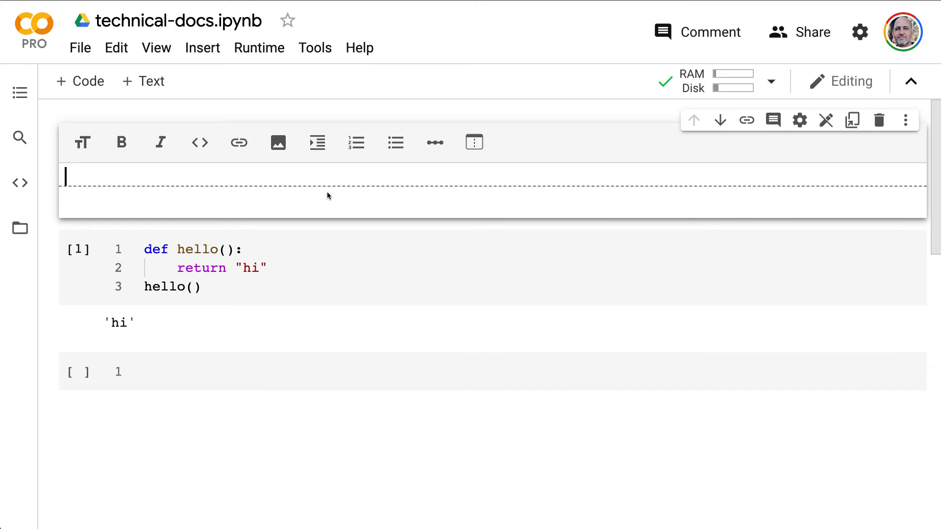
type("##")
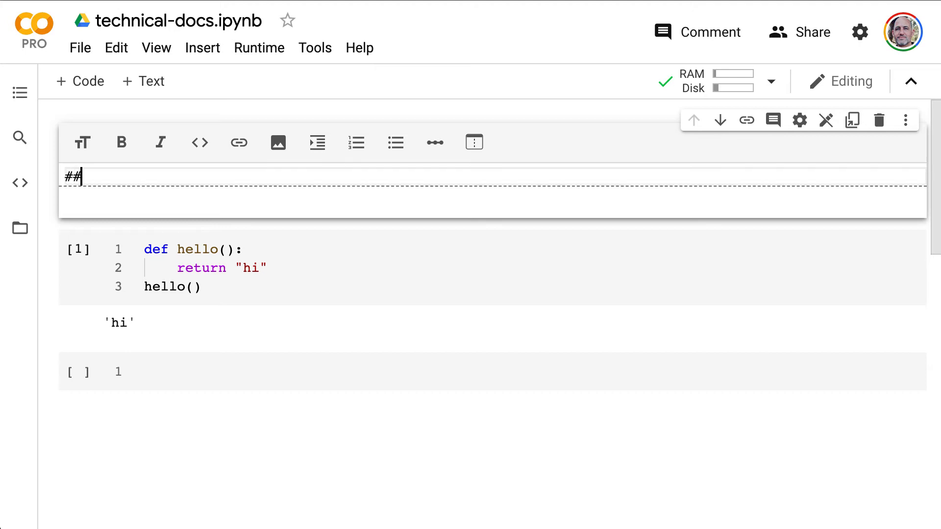
type("Ingest")
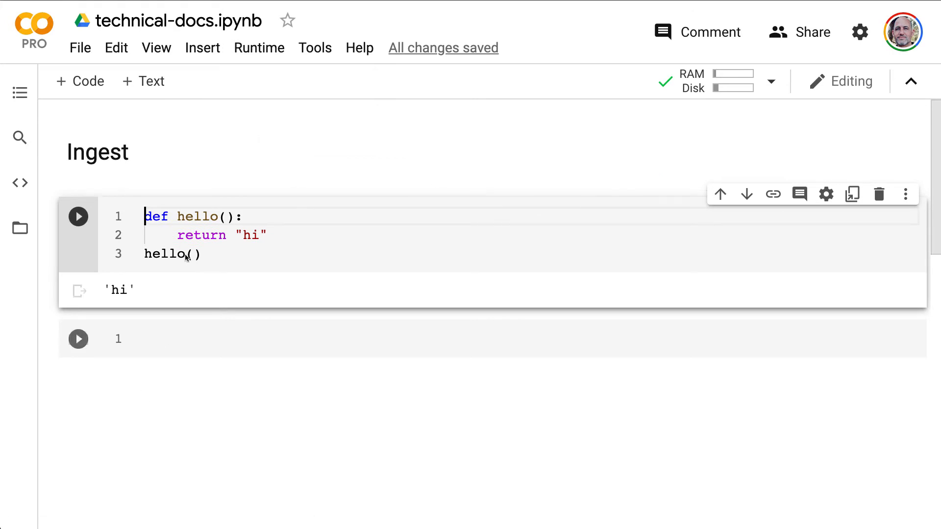
left_click(144, 82)
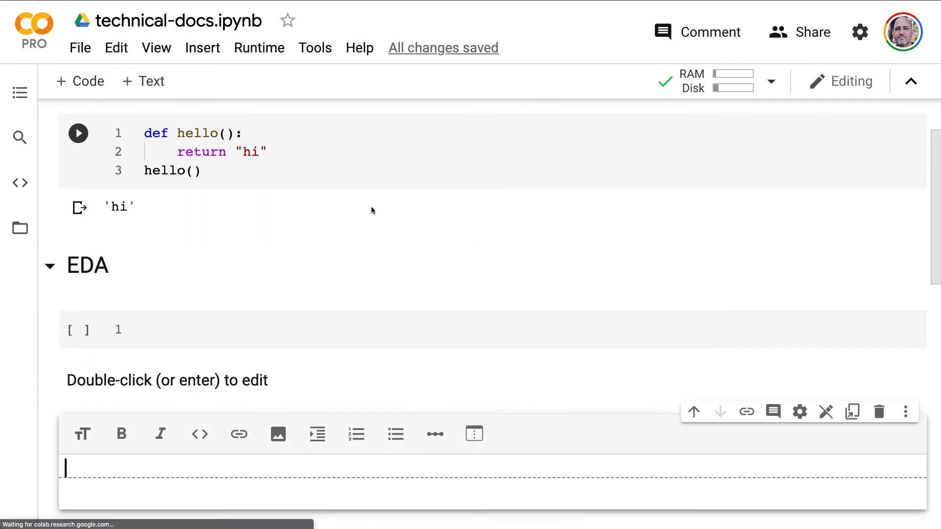
Add the remaining ## section headings down to Conclusion with code and text cells between
scroll("down", 3)
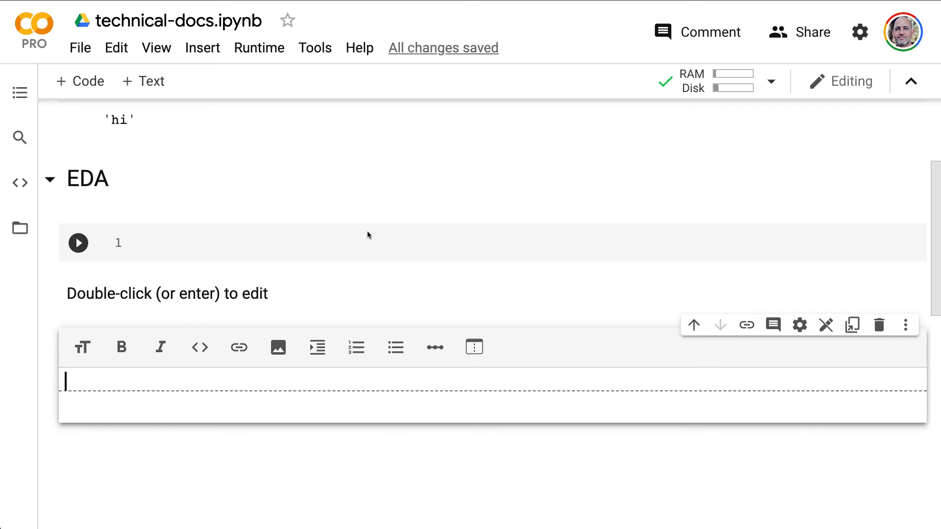
type("##")
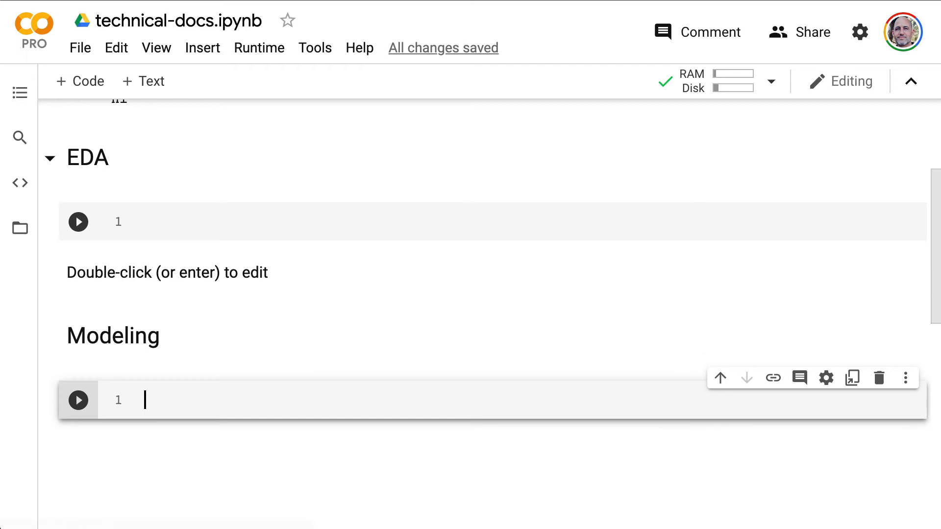
left_click(142, 82)
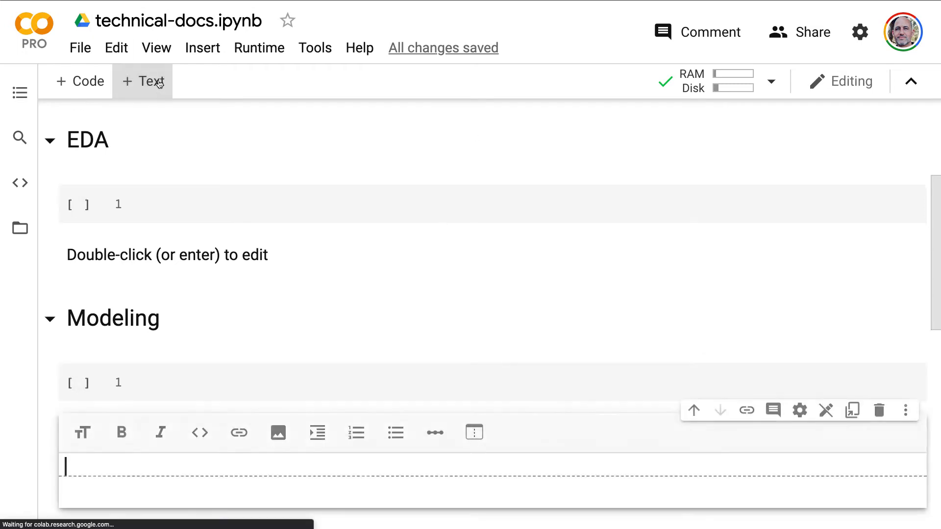
type("##")
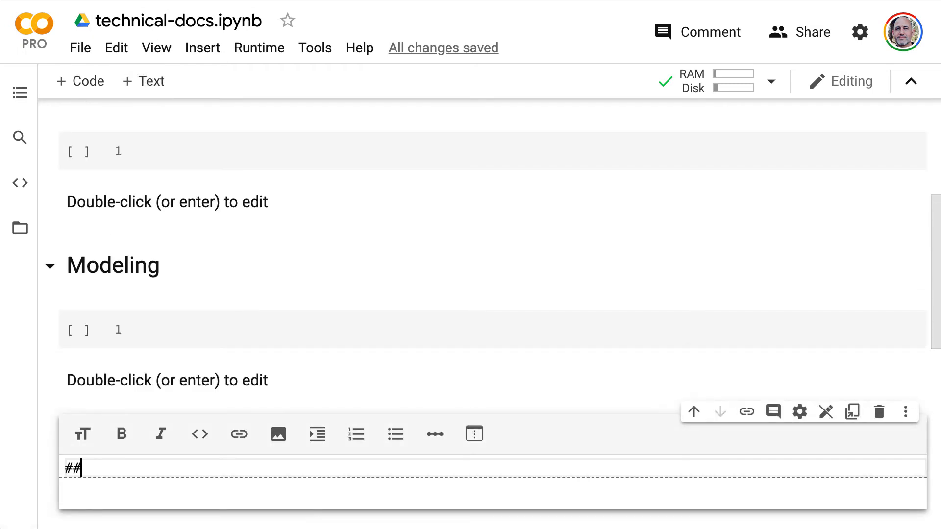
type("Conclusion")
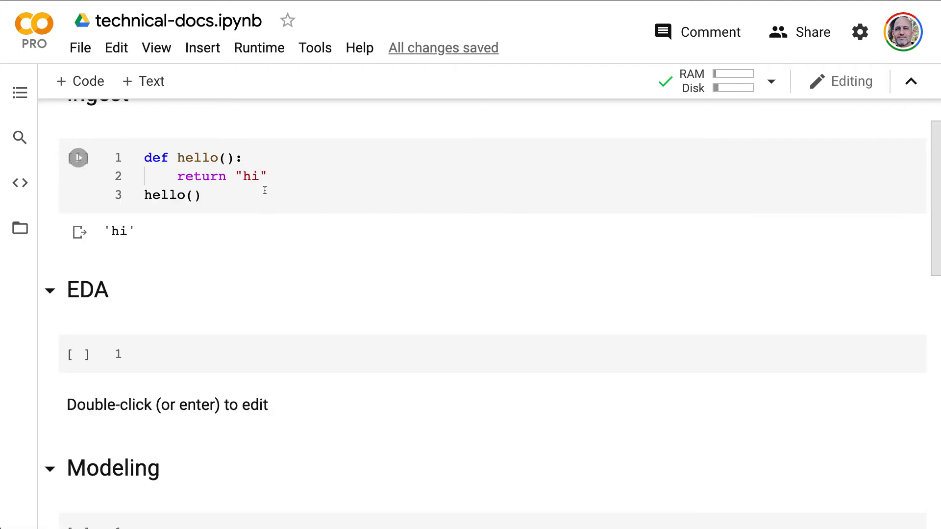
Collapse Ingest and Modeling, expand EDA and start editing its empty text cell
left_click(52, 151)
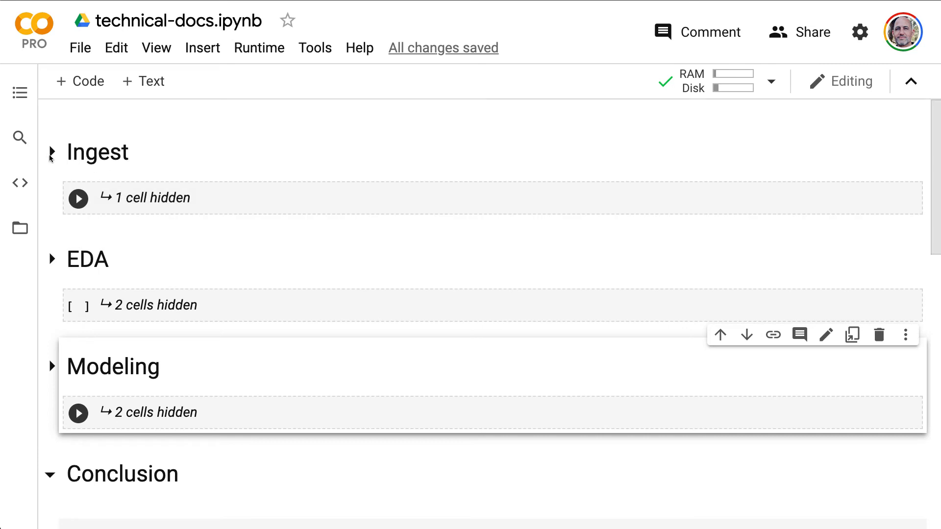
left_click(51, 259)
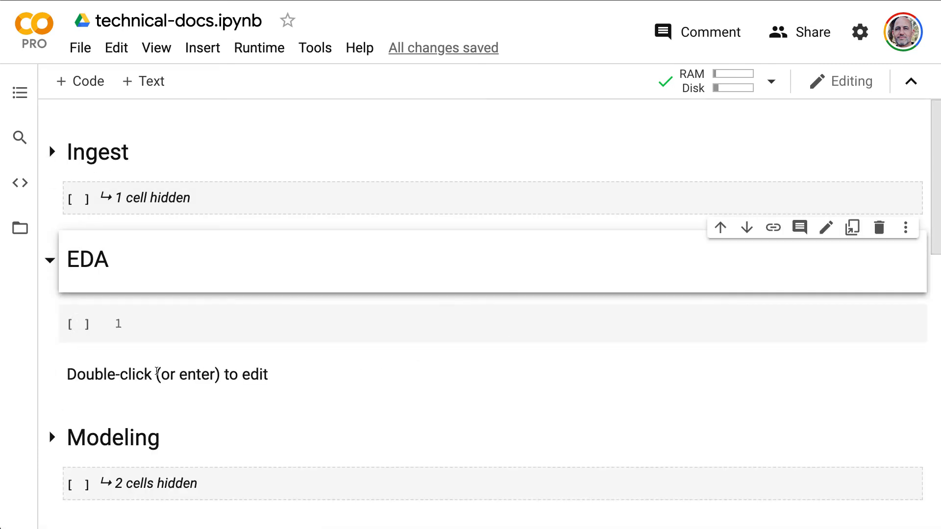
double_click(168, 373)
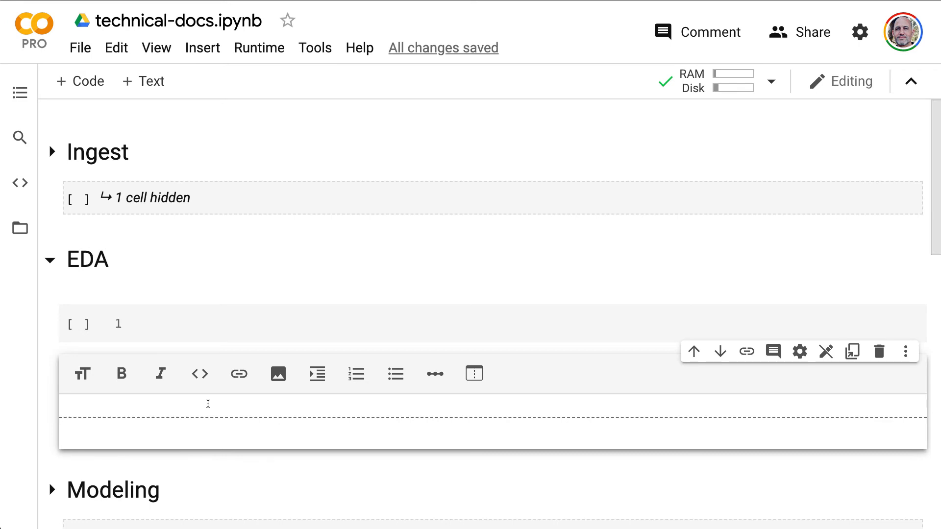
Fill the EDA cell with '### this is a markdown heading' and bullets one and two, then collapse EDA
type("### thi")
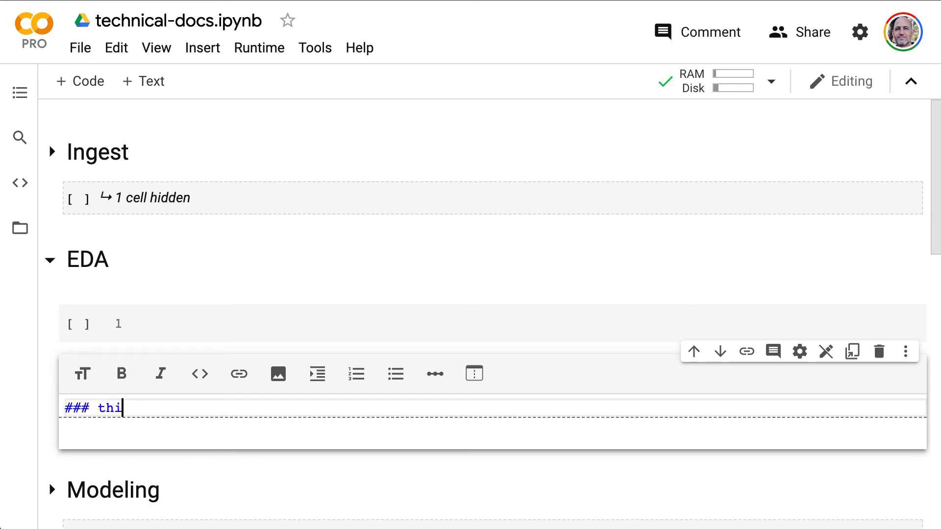
type("s is a markdown headl")
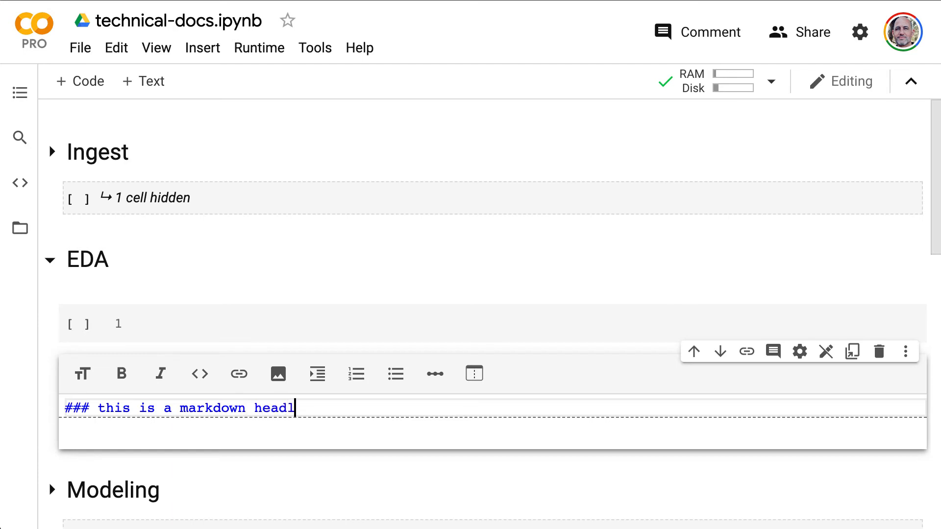
type("ing")
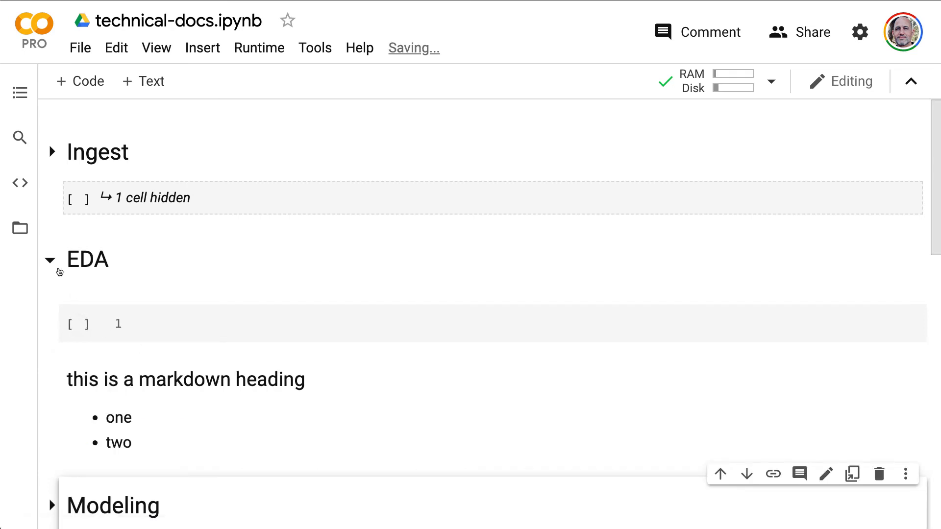
left_click(50, 260)
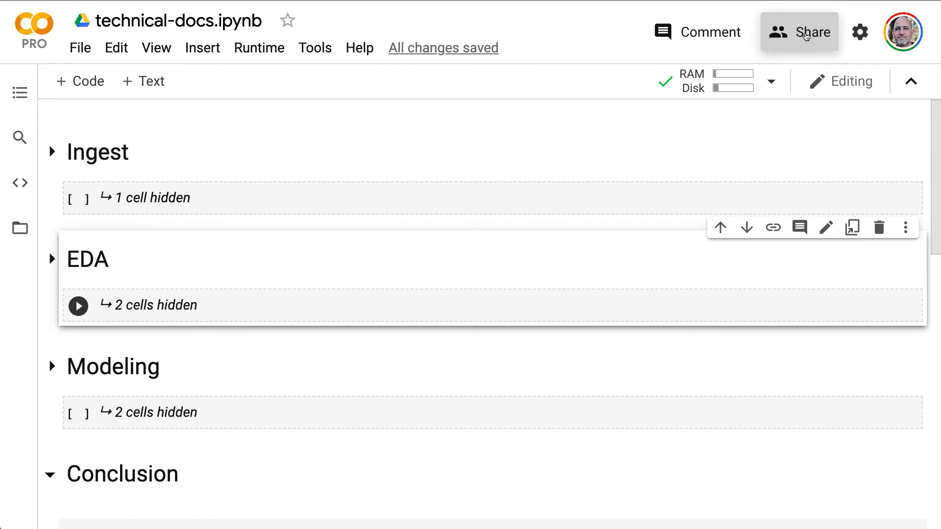
Check the Share settings, then start File > Save a copy in GitHub
left_click(799, 31)
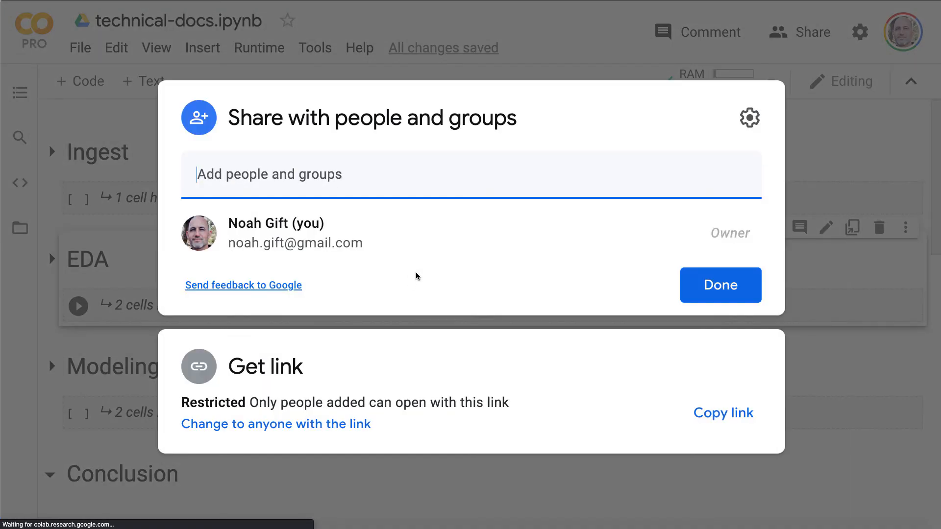
mouse_move(780, 248)
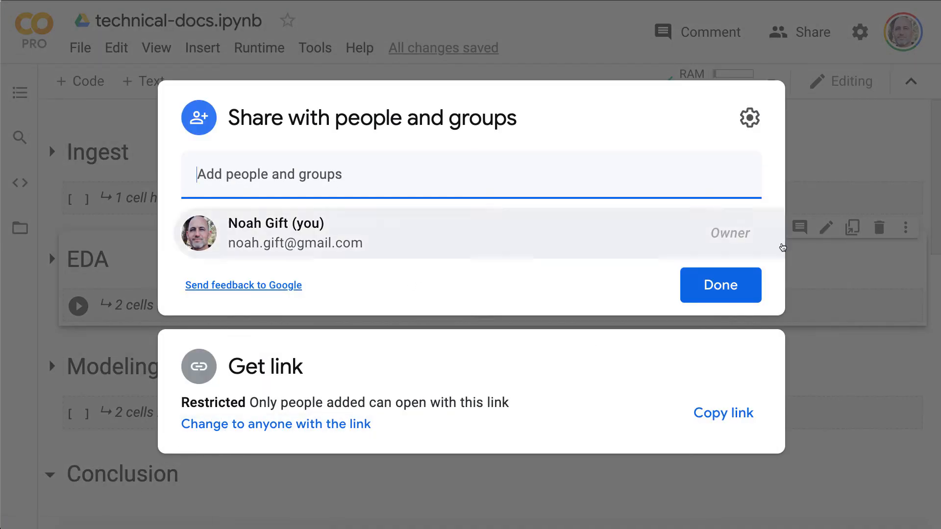
left_click(719, 285)
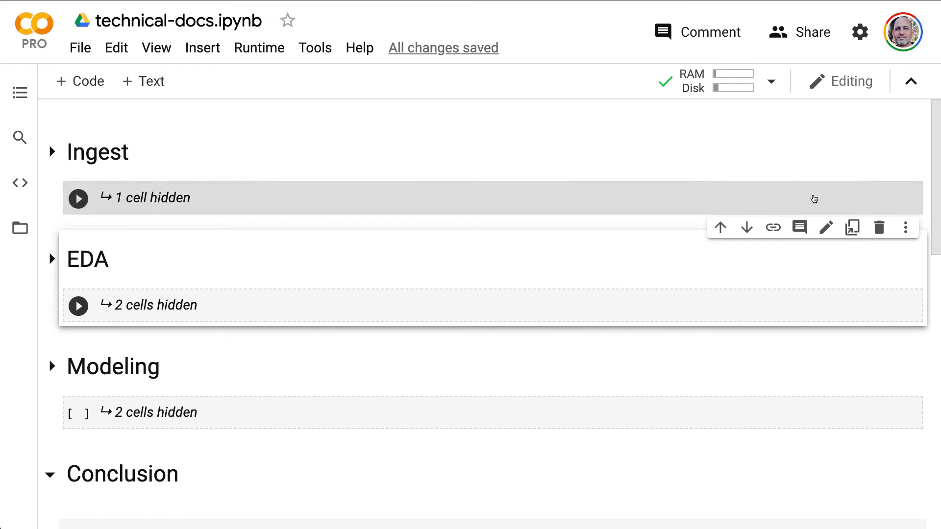
mouse_move(776, 196)
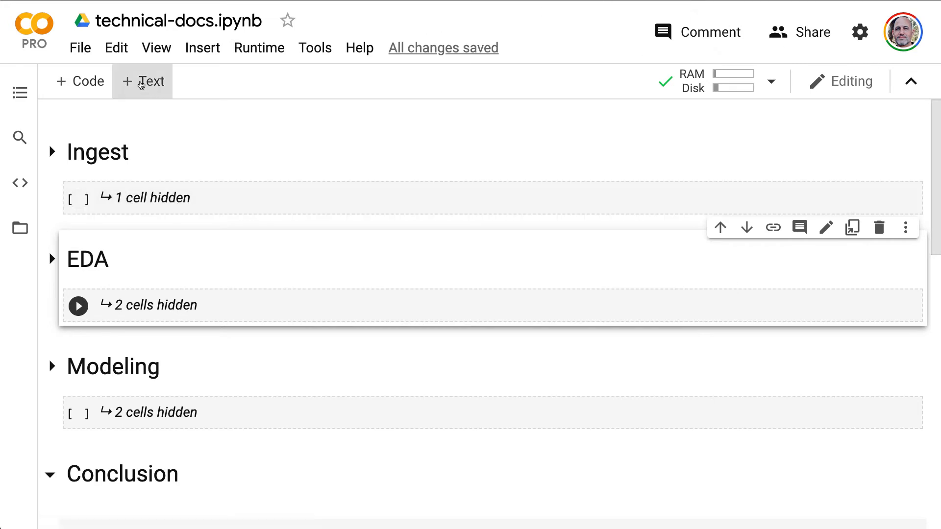
left_click(79, 47)
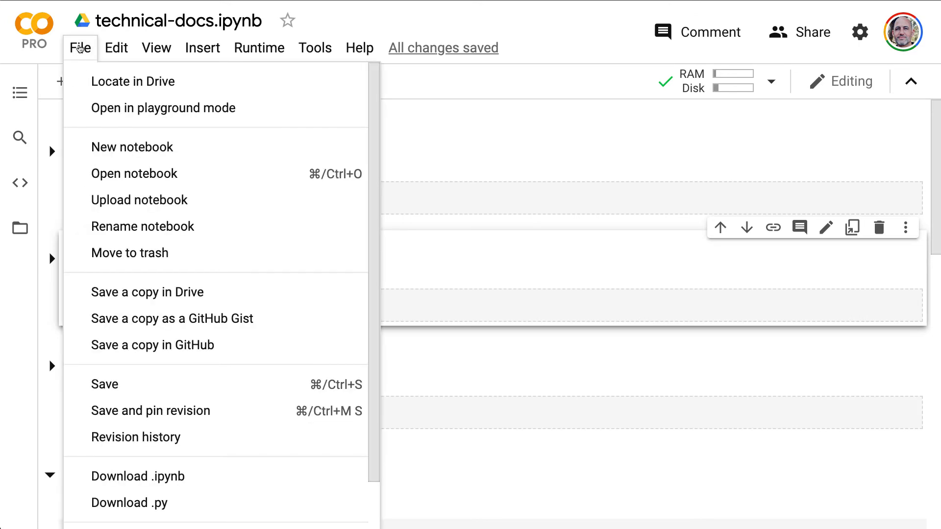
mouse_move(172, 317)
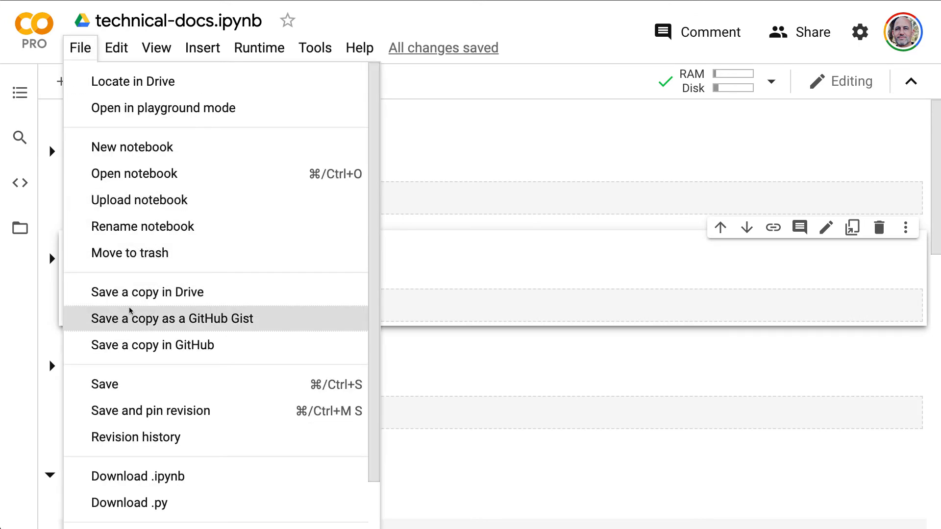
left_click(173, 317)
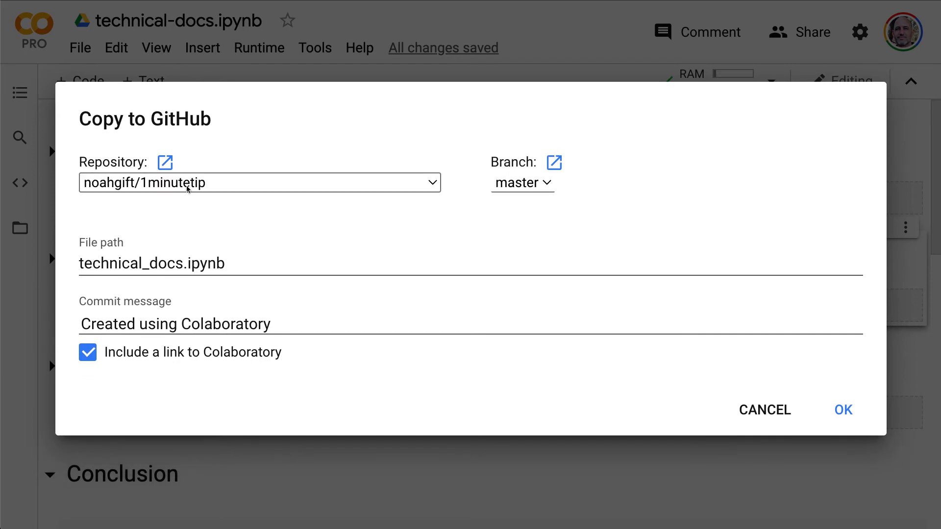
Pick the technical-discussion repository, keep the Colab link checked and confirm the copy
left_click(258, 183)
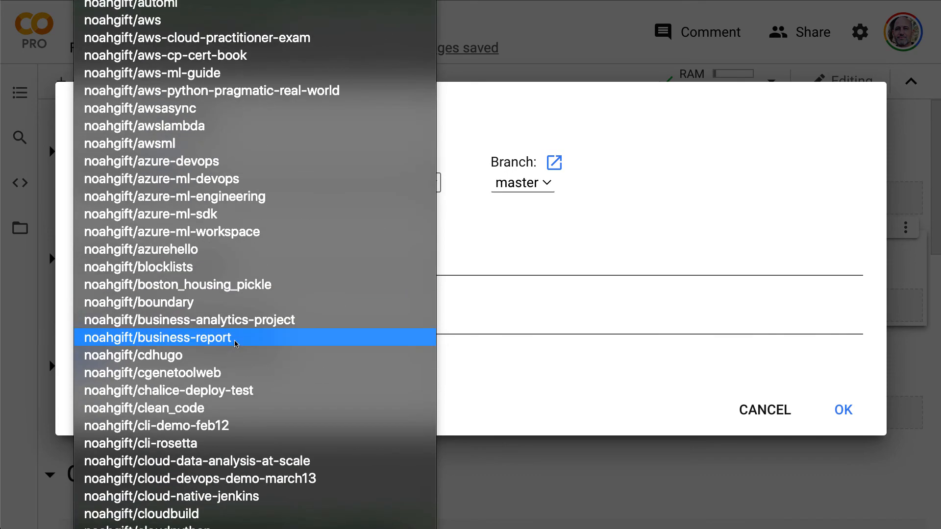
scroll("down", 3)
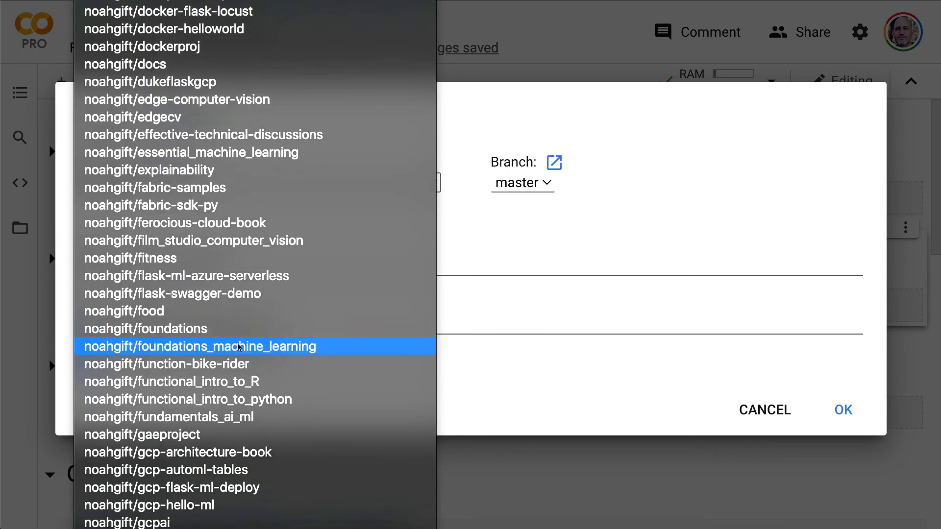
scroll("down", 3)
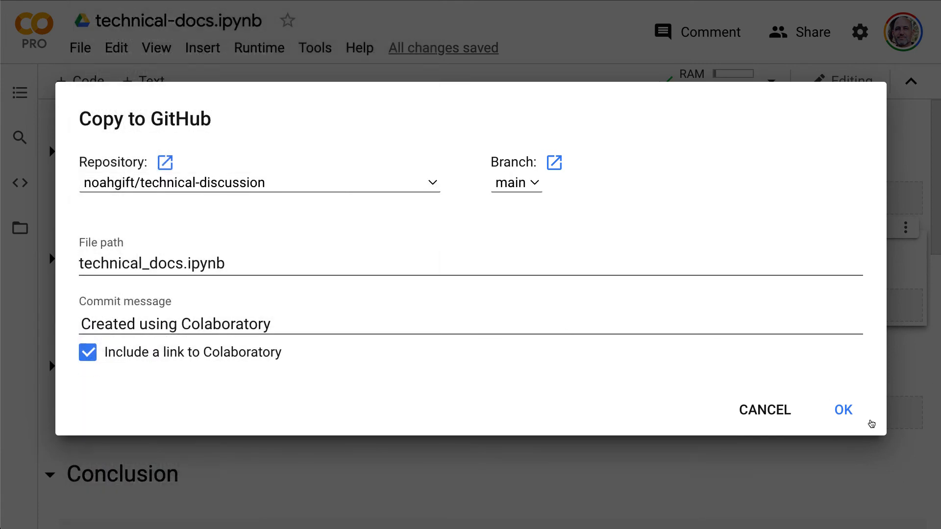
left_click(842, 409)
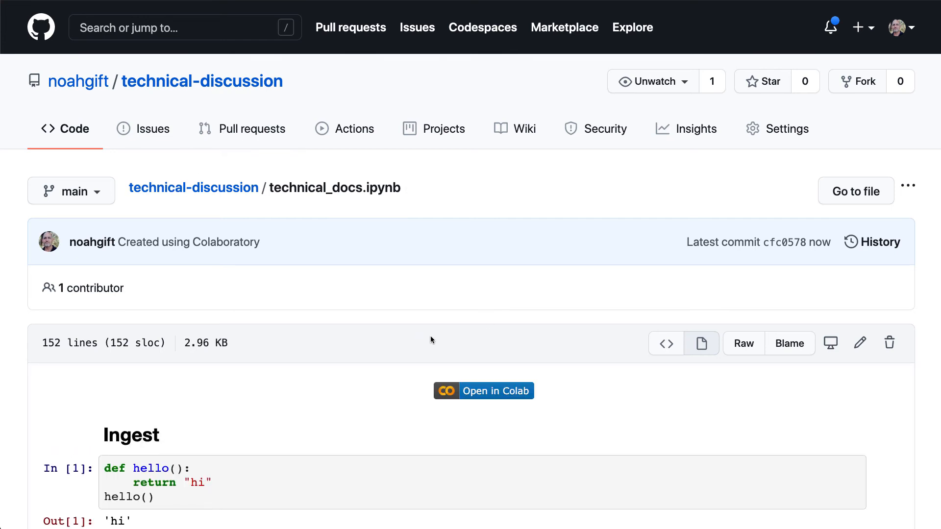
Return from technical_docs.ipynb to the technical-discussion repo home and reopen the README editor
scroll("down", 3)
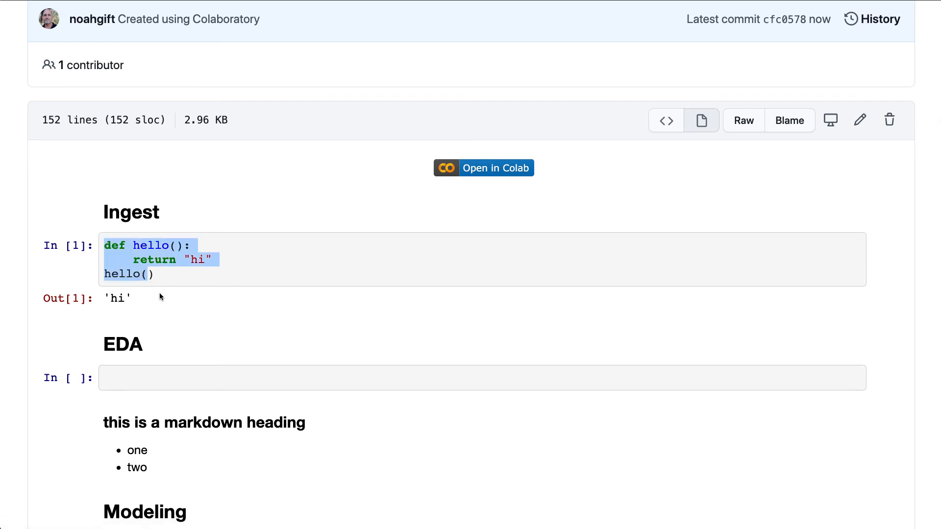
scroll("down", 3)
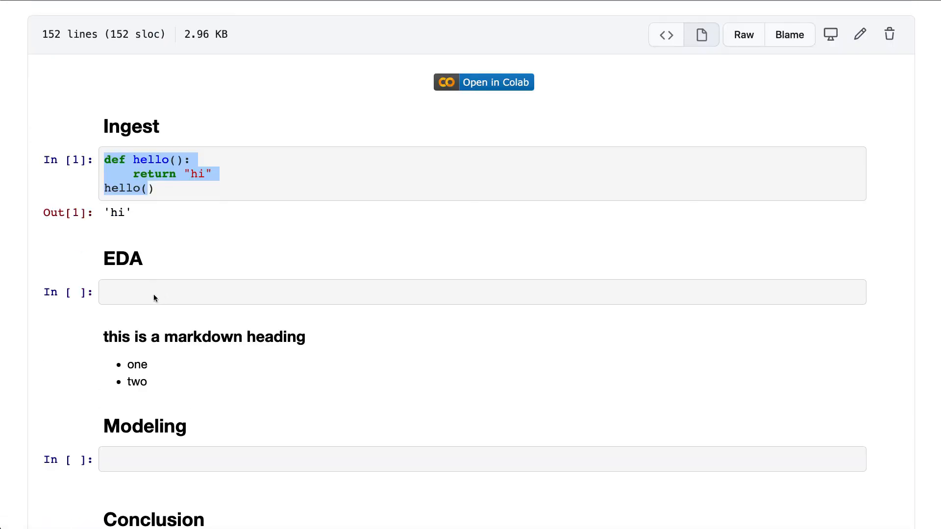
mouse_move(530, 74)
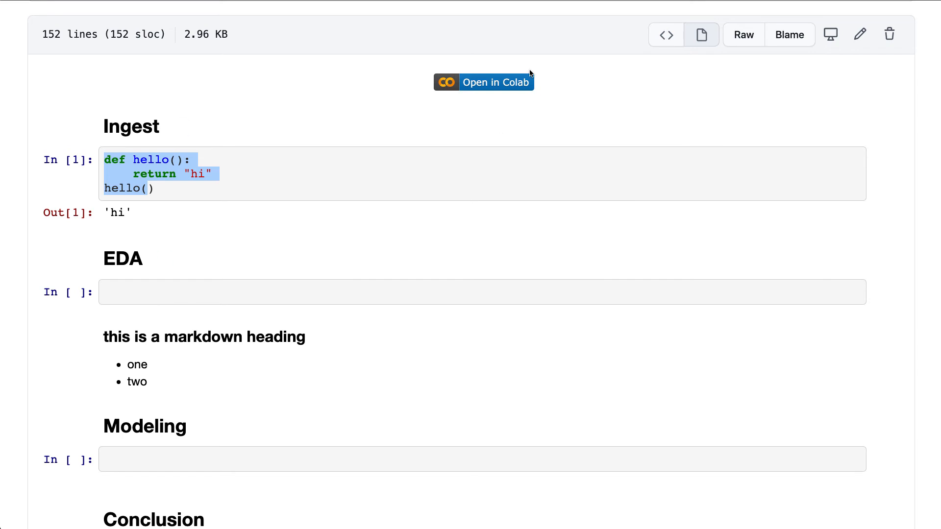
left_click(483, 81)
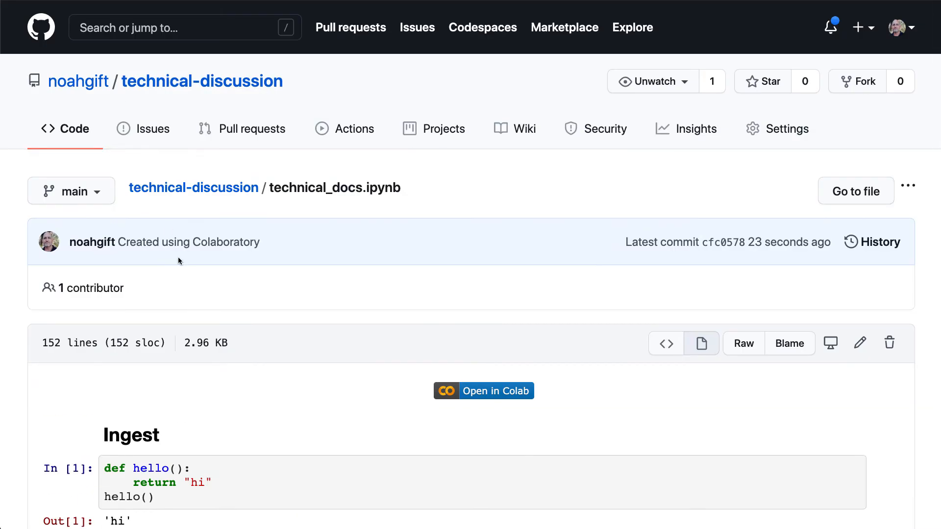
mouse_move(491, 418)
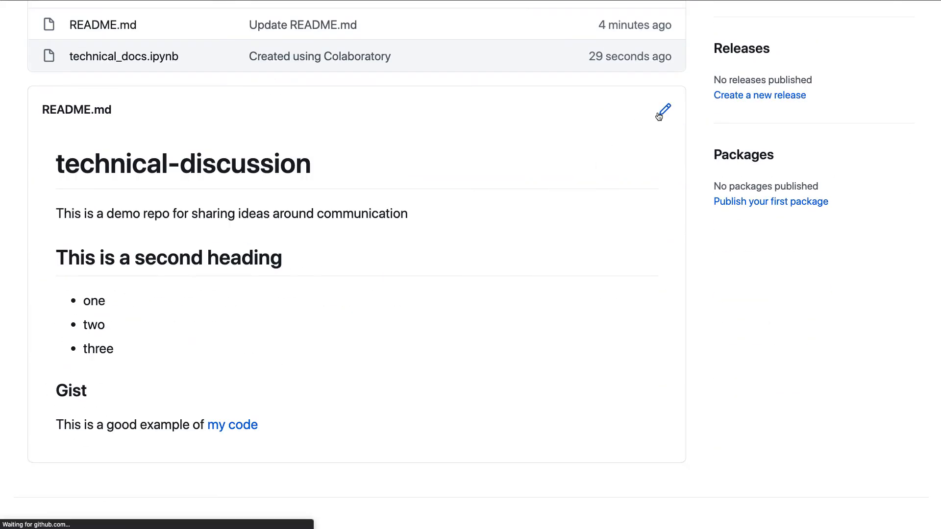
left_click(663, 110)
type("###")
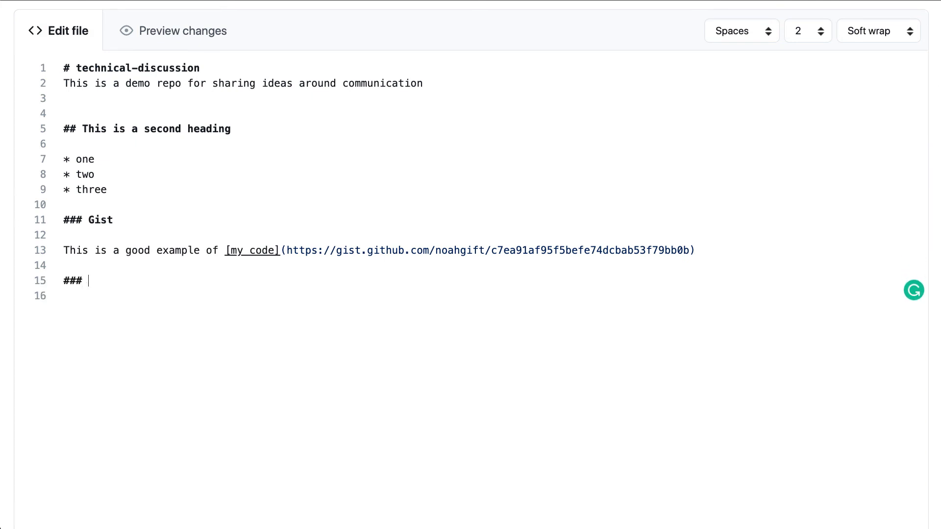
Add '### Colab Example' with 'this is the [notebook](…technical_docs.ipynb)' link and commit to main
type("Colab e")
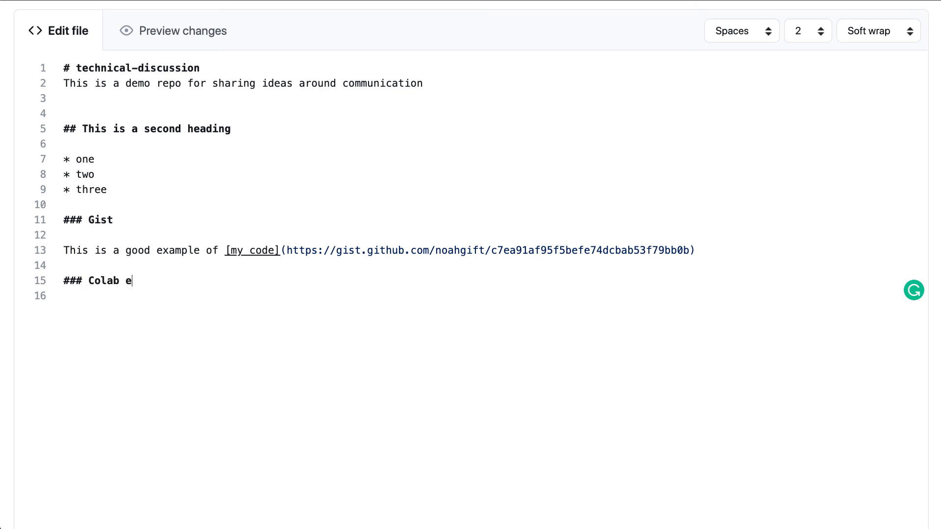
type("xample")
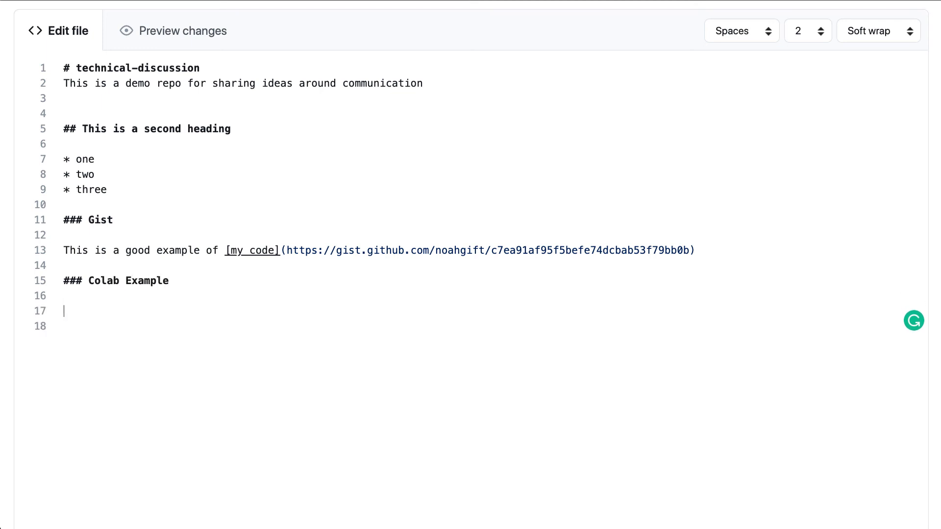
type("this is t")
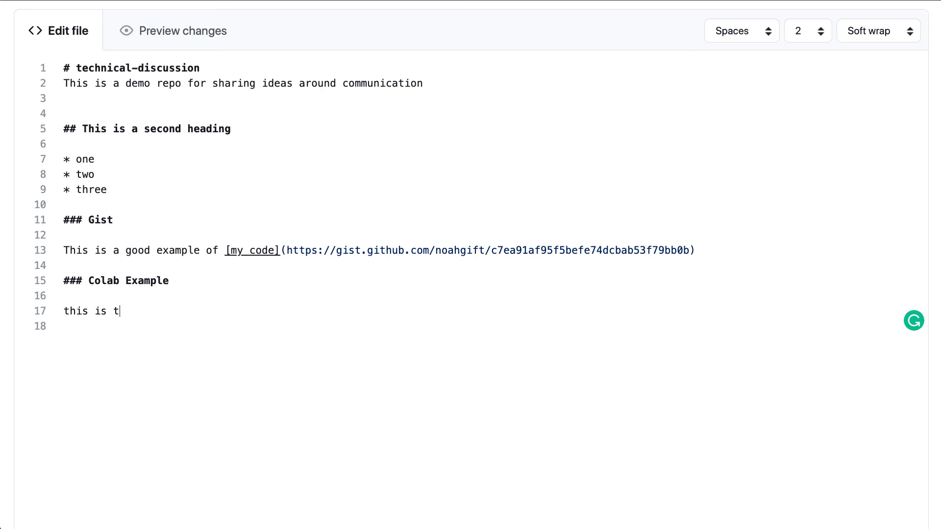
type("he notebook")
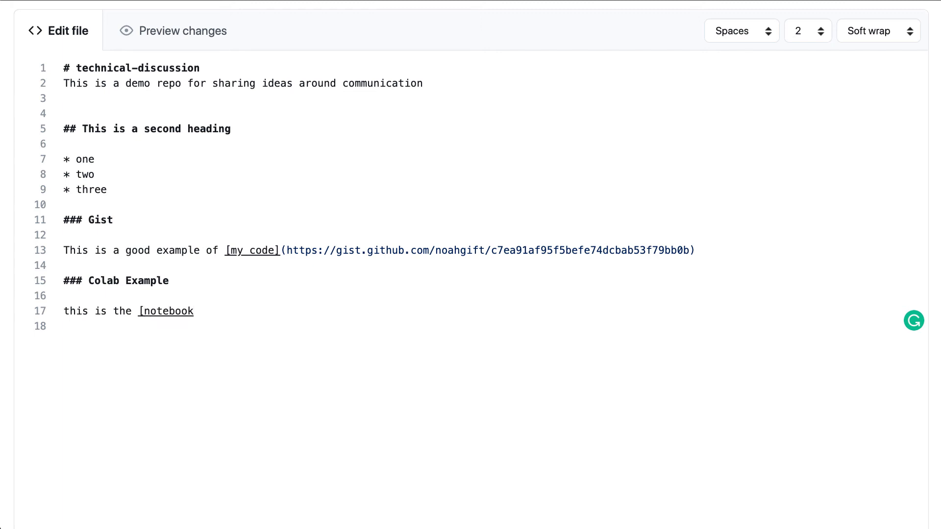
type("](https://github.com/noahgift/technical-discussion/blob/main/technical_docs.ipynb)")
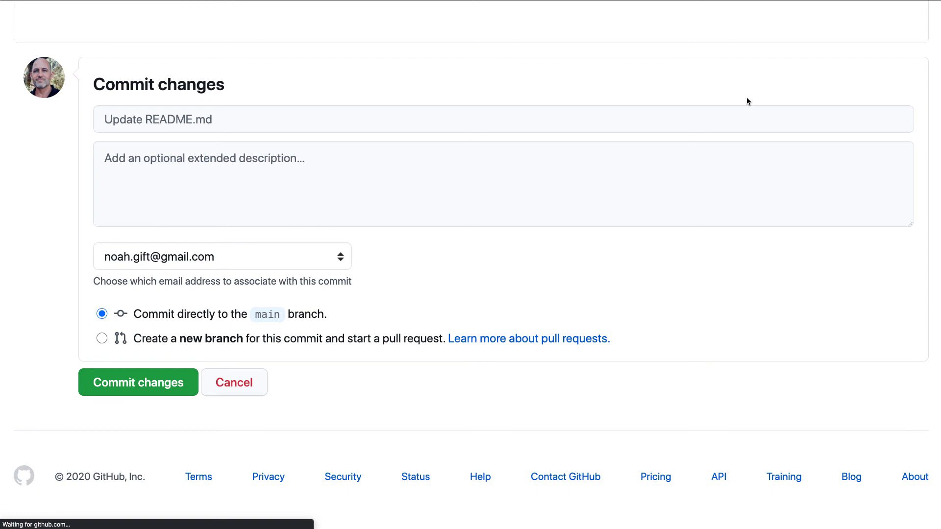
left_click(139, 382)
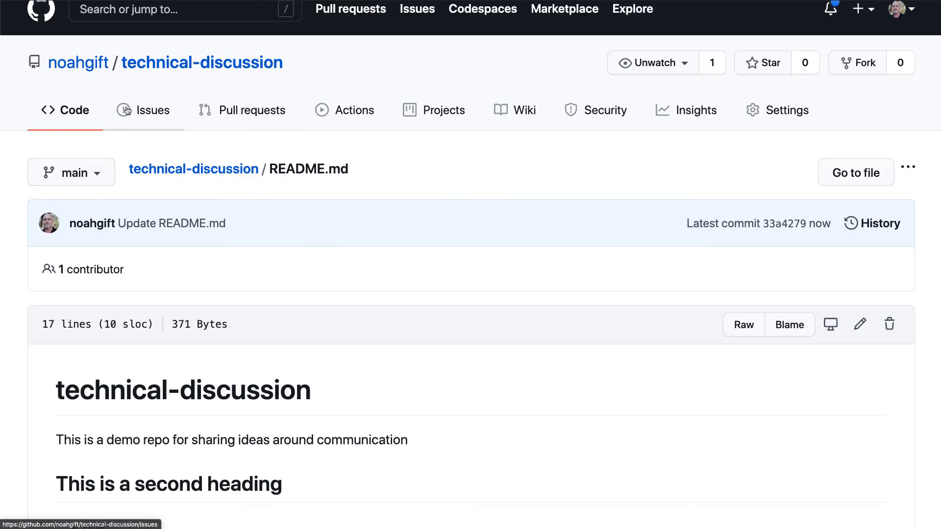
Start a new issue in the repository's Issues tab titled 'Images'
left_click(153, 110)
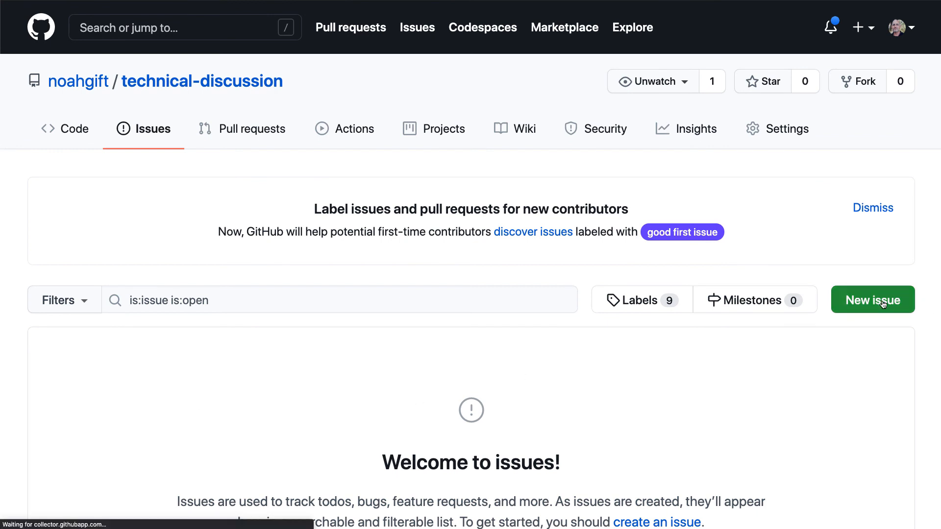
left_click(872, 300)
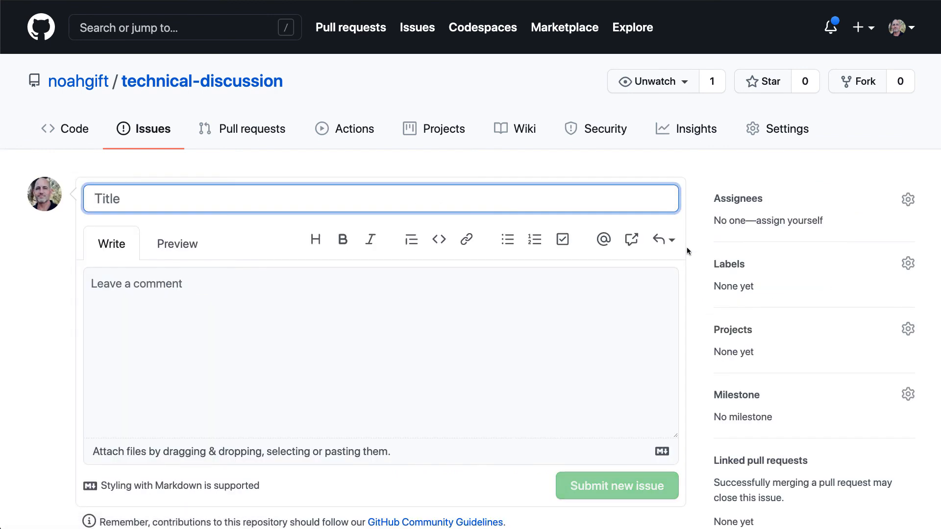
type("Images")
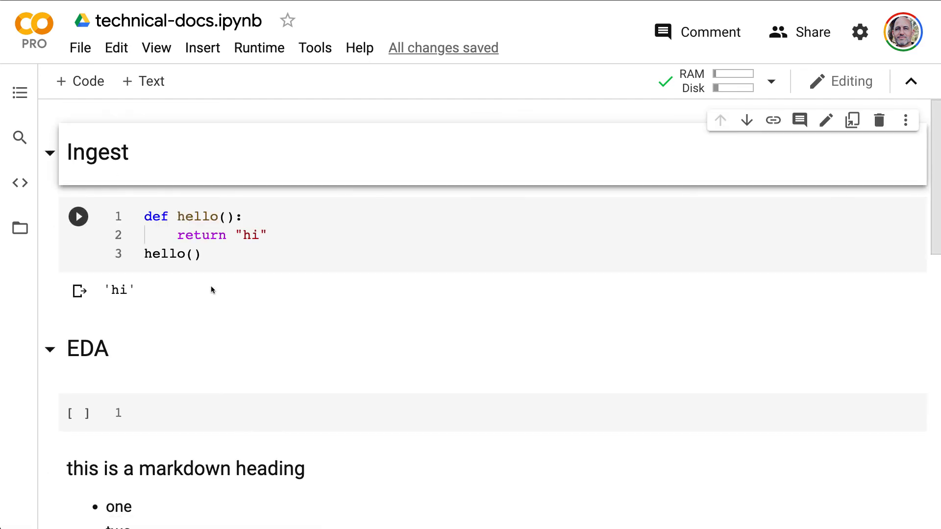
Screenshot the Colab Ingest hello() cell and paste it into the issue comment as markdown image code
left_click(78, 217)
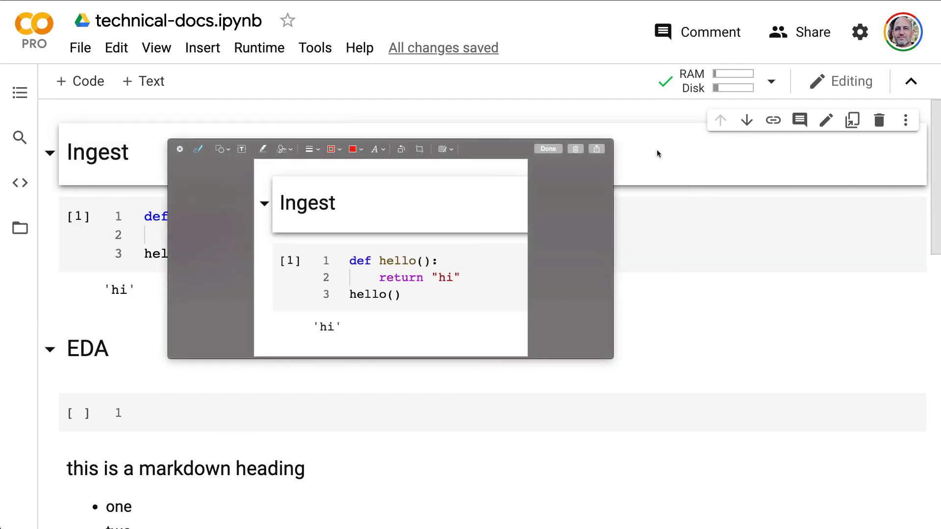
left_click(547, 148)
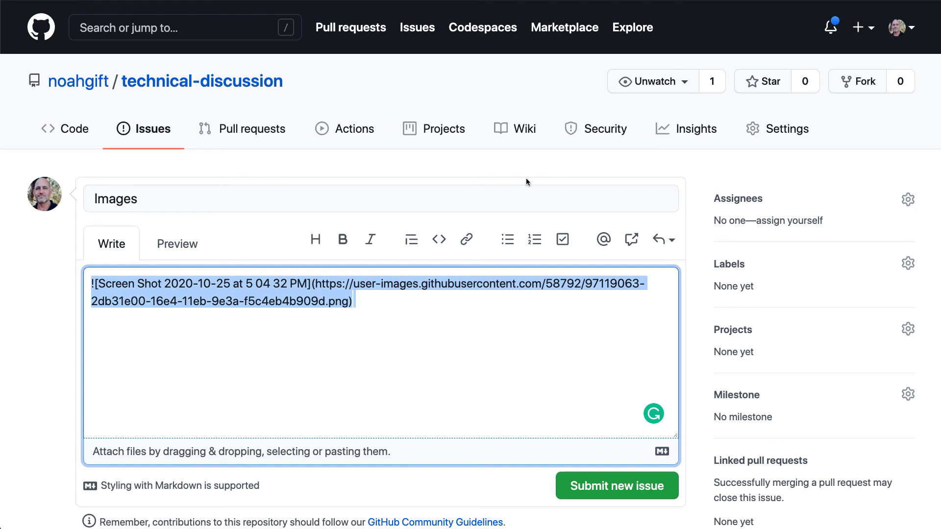
Submit the Images issue so the Colab screenshot renders in issue #1
left_click(616, 485)
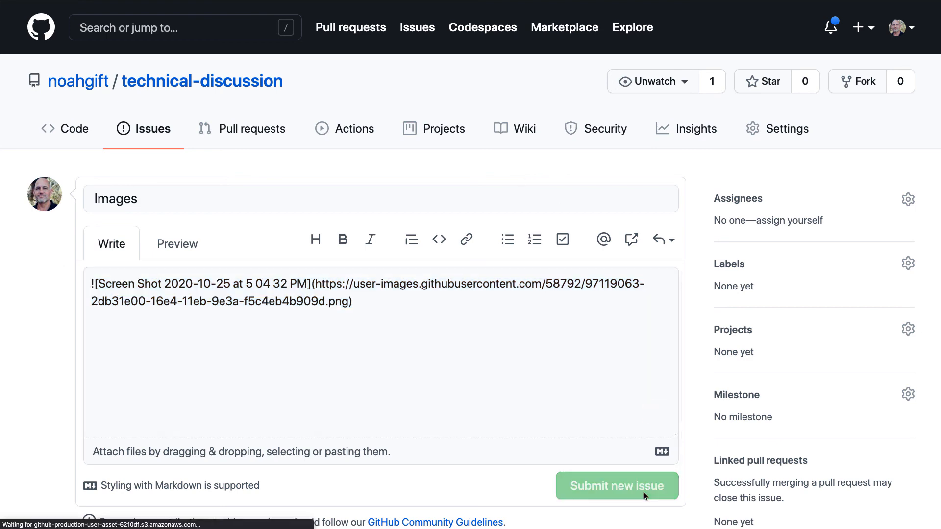
left_click(616, 485)
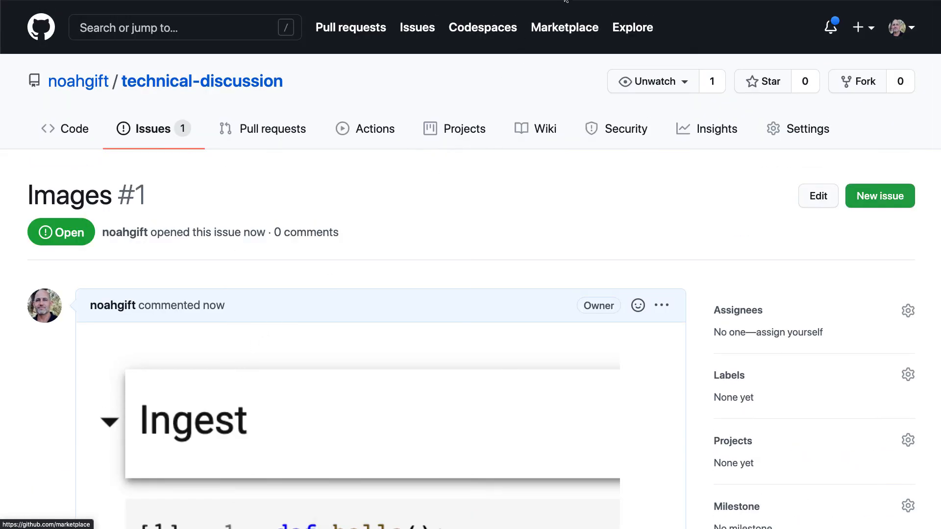
mouse_move(414, 179)
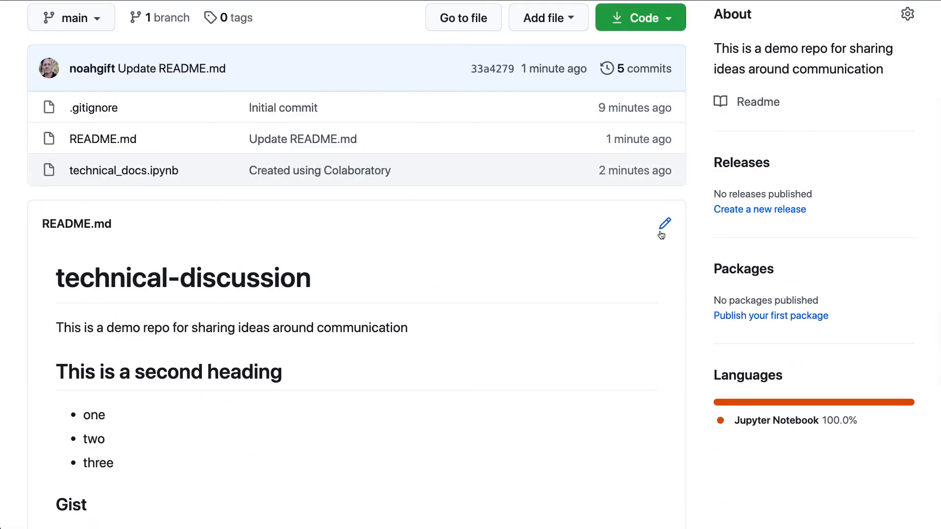
Edit the README to add a '### Image' section with the issue's image markdown and commit the changes
left_click(664, 226)
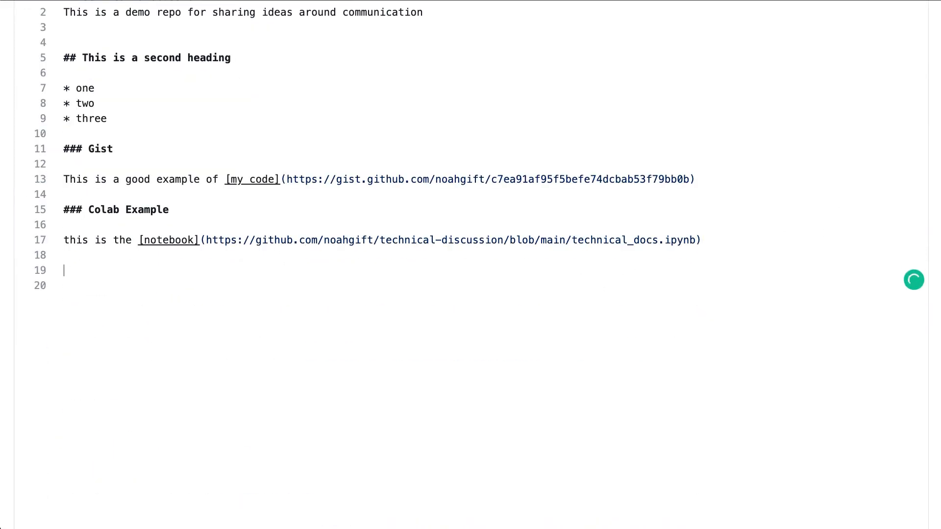
type("### Image")
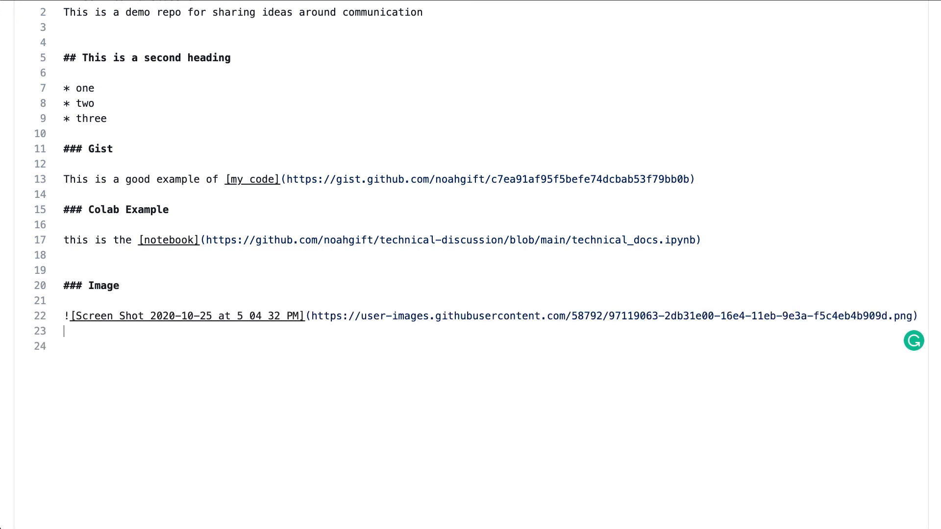
scroll("down", 3)
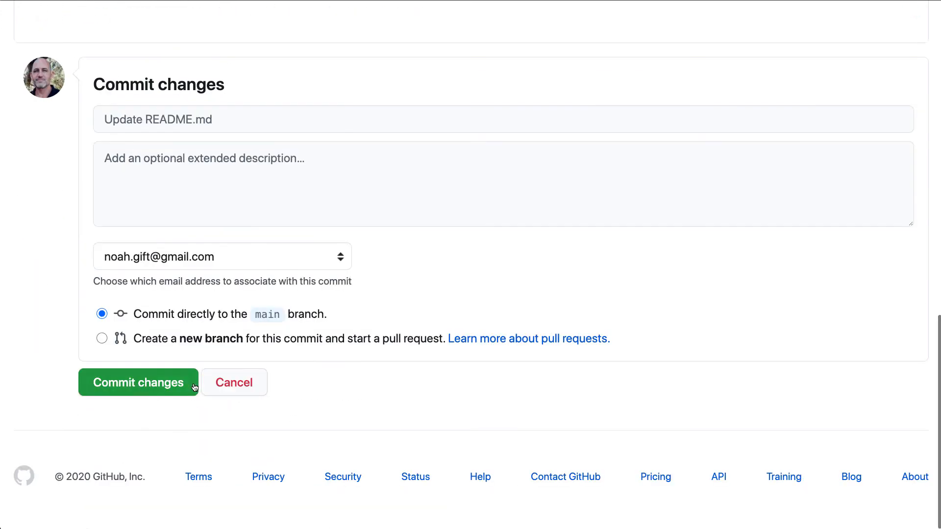
left_click(139, 382)
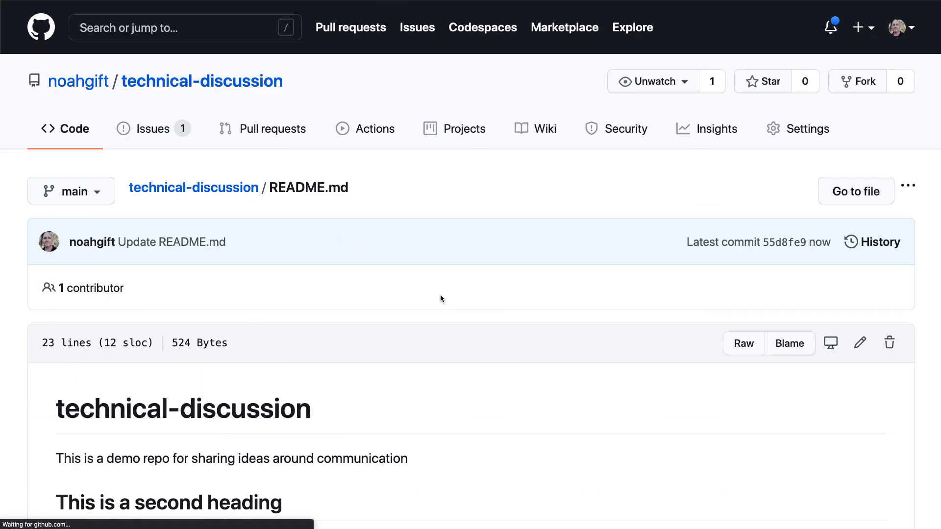
scroll("down", 3)
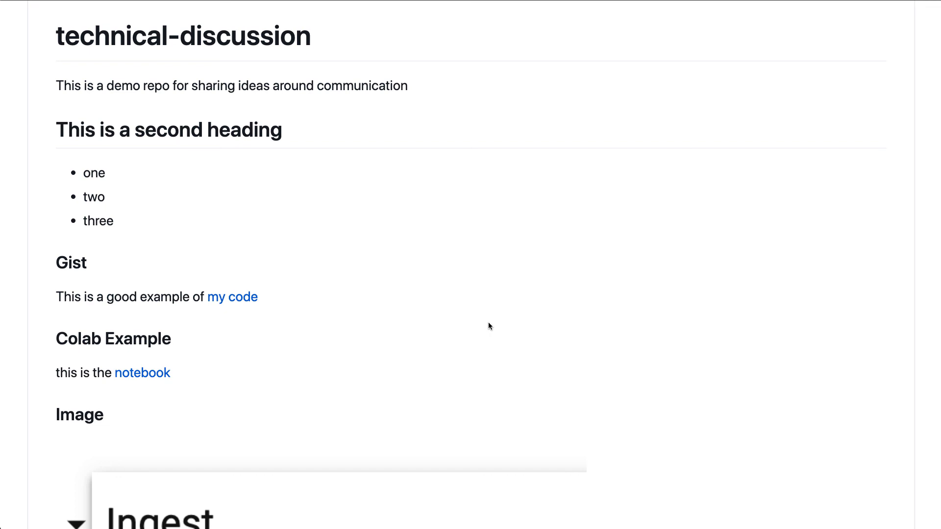
mouse_move(498, 313)
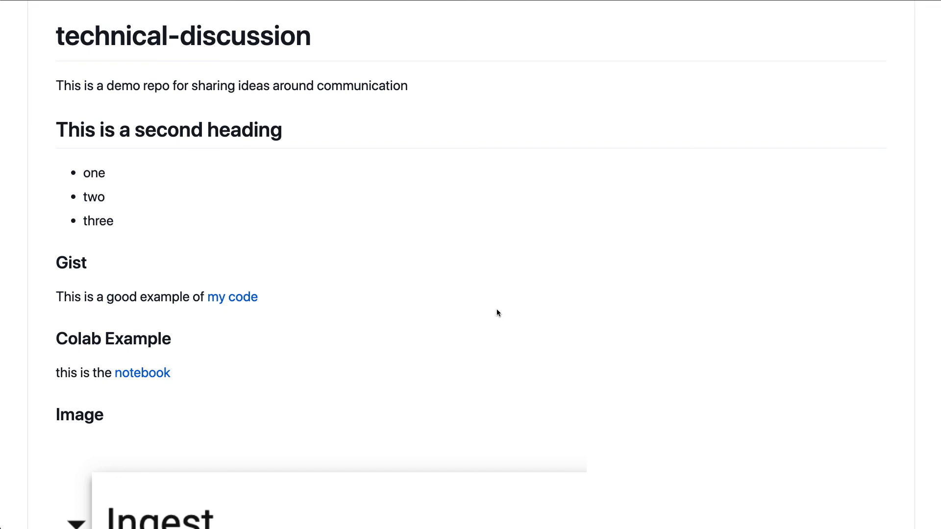